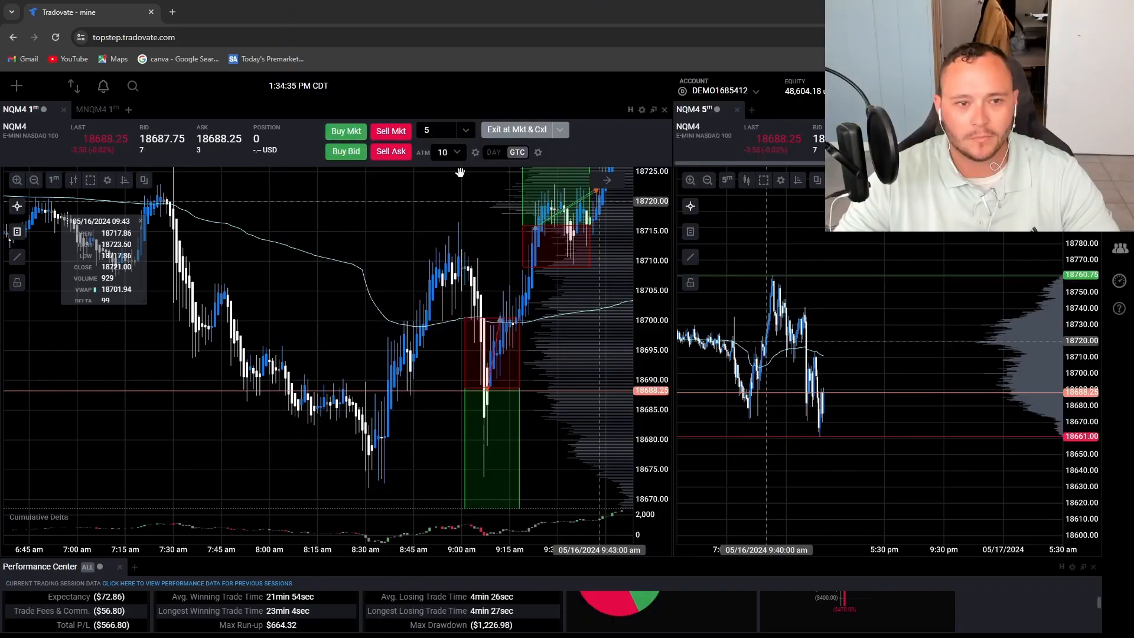
Step: Switch the NQM4 chart from 1-minute to daily bars
{"action": "left_click", "coordinate": [53, 179]}
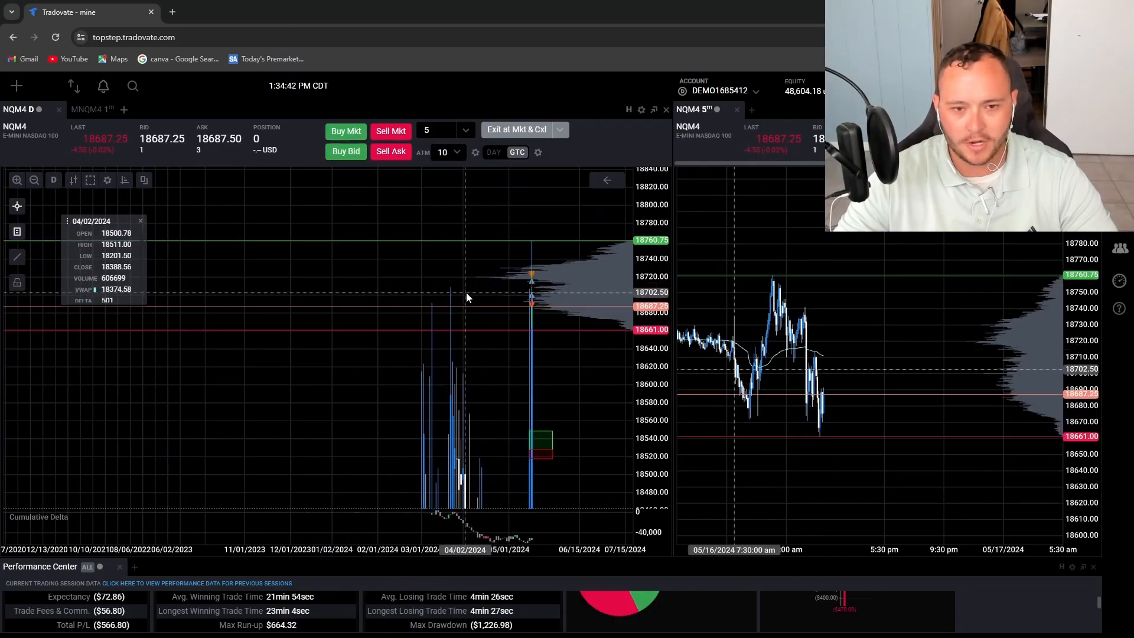
{"action": "mouse_move", "coordinate": [494, 299]}
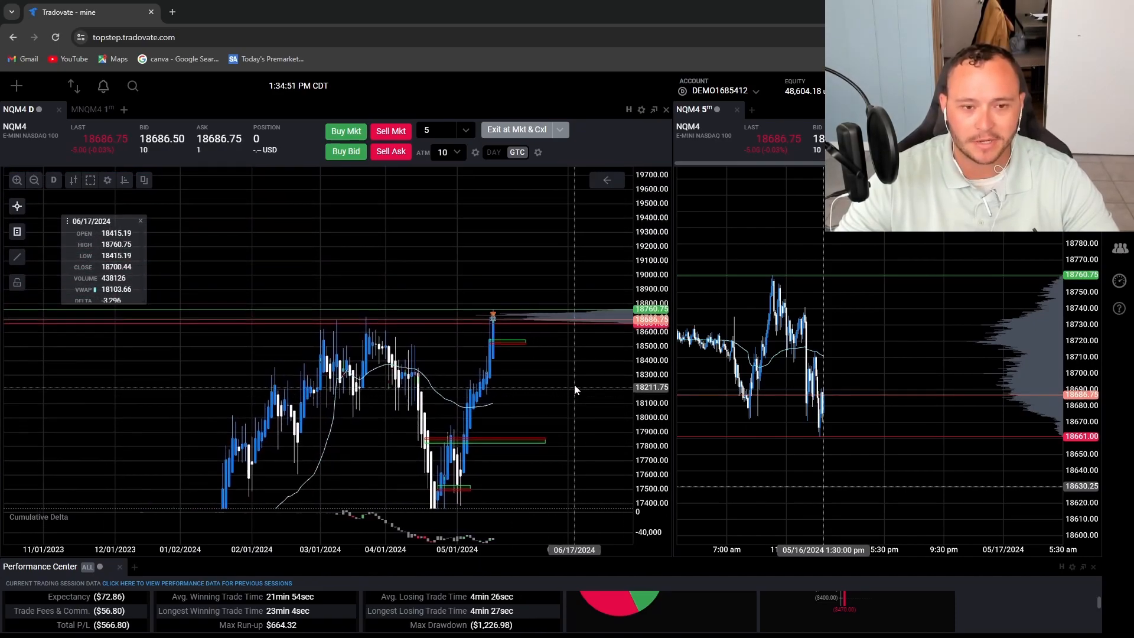
Step: Return the NQM4 chart to 1-minute bars from the time-period list
{"action": "left_click", "coordinate": [53, 179]}
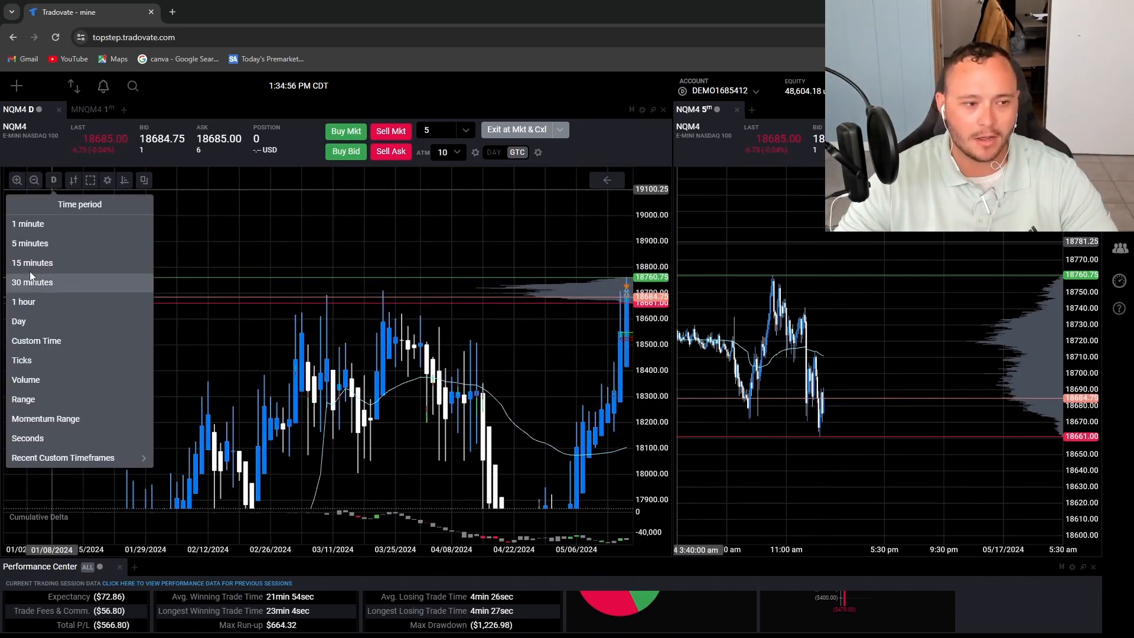
{"action": "left_click", "coordinate": [27, 224]}
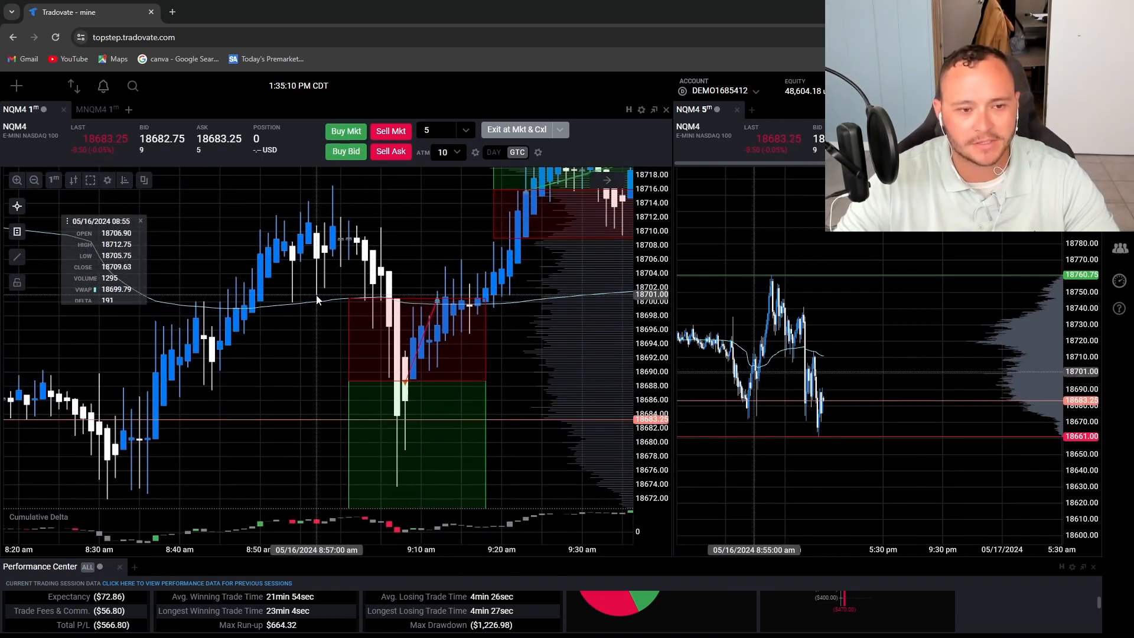
{"action": "mouse_move", "coordinate": [432, 302]}
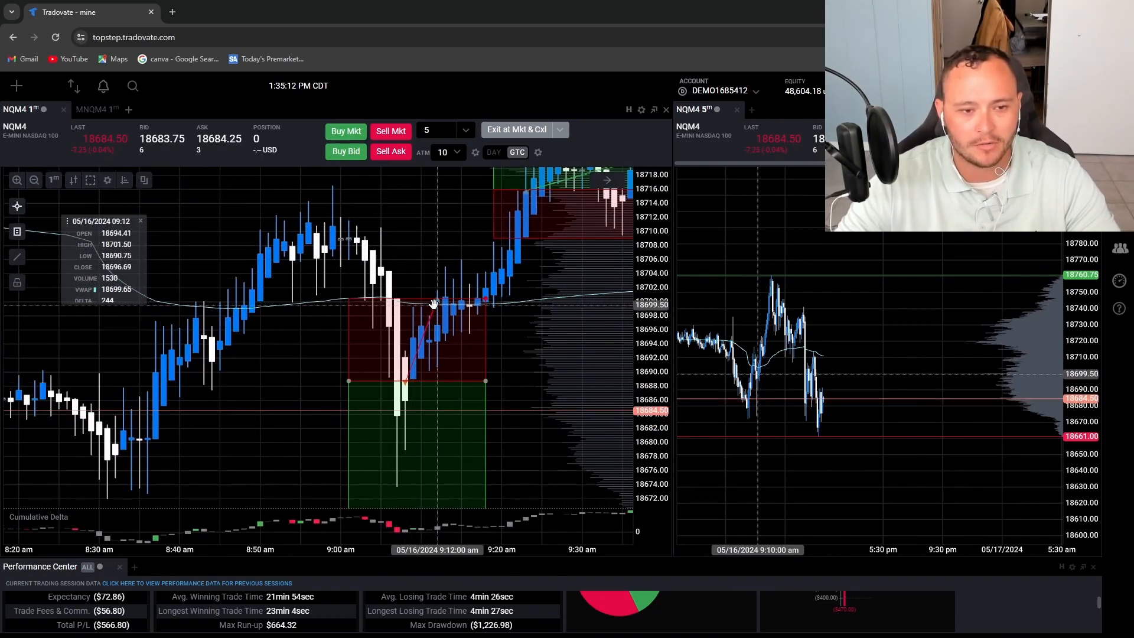
{"action": "mouse_move", "coordinate": [389, 294]}
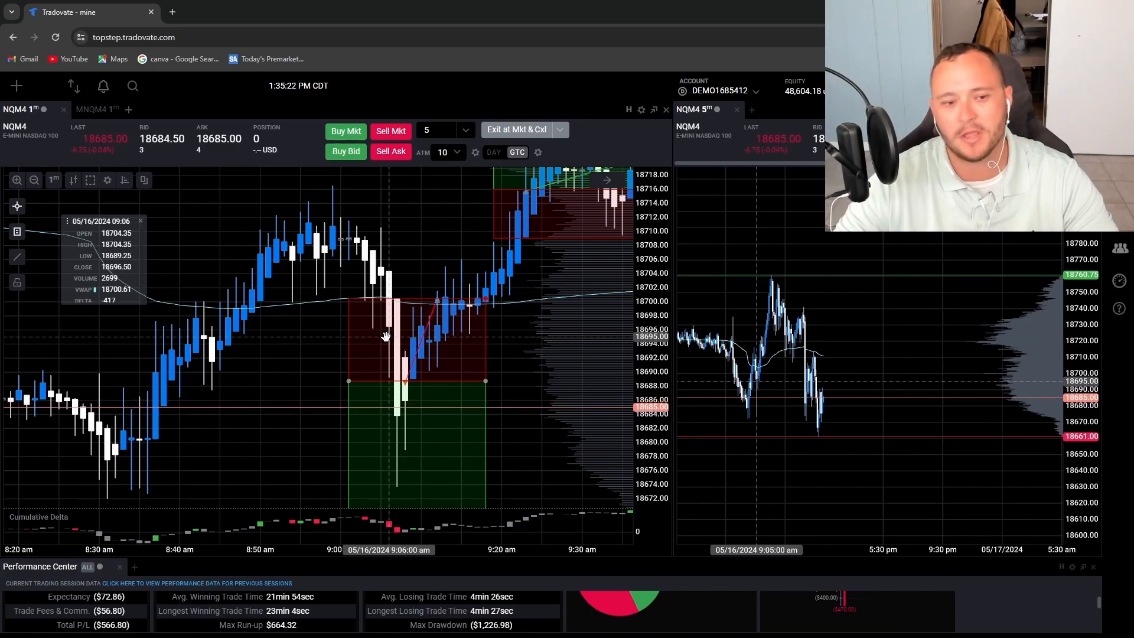
{"action": "mouse_move", "coordinate": [394, 377]}
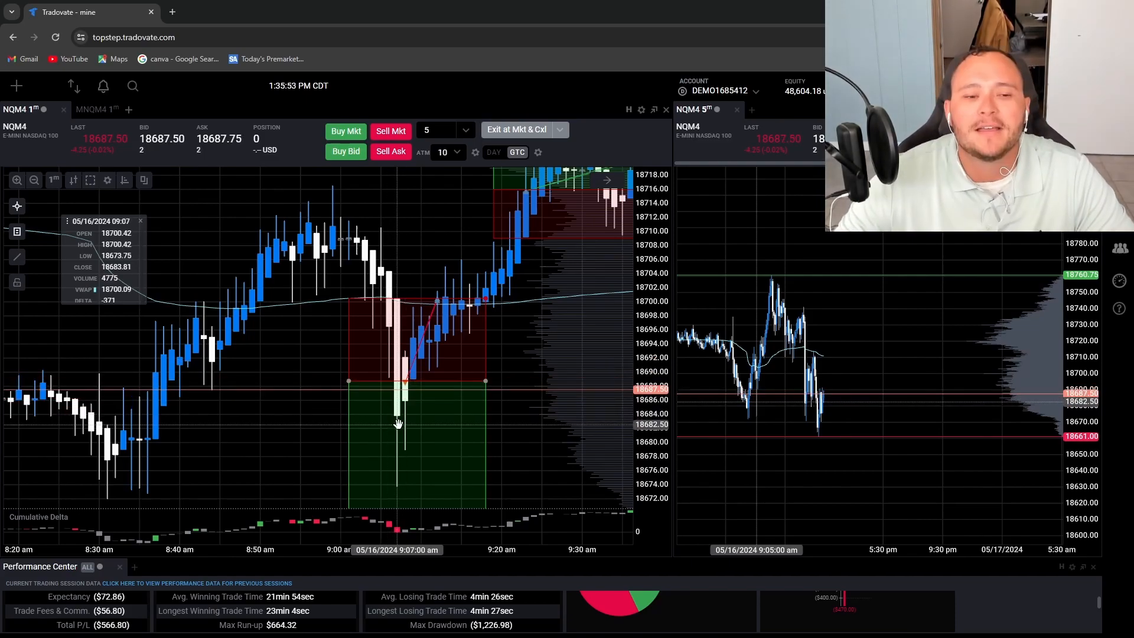
{"action": "mouse_move", "coordinate": [405, 394]}
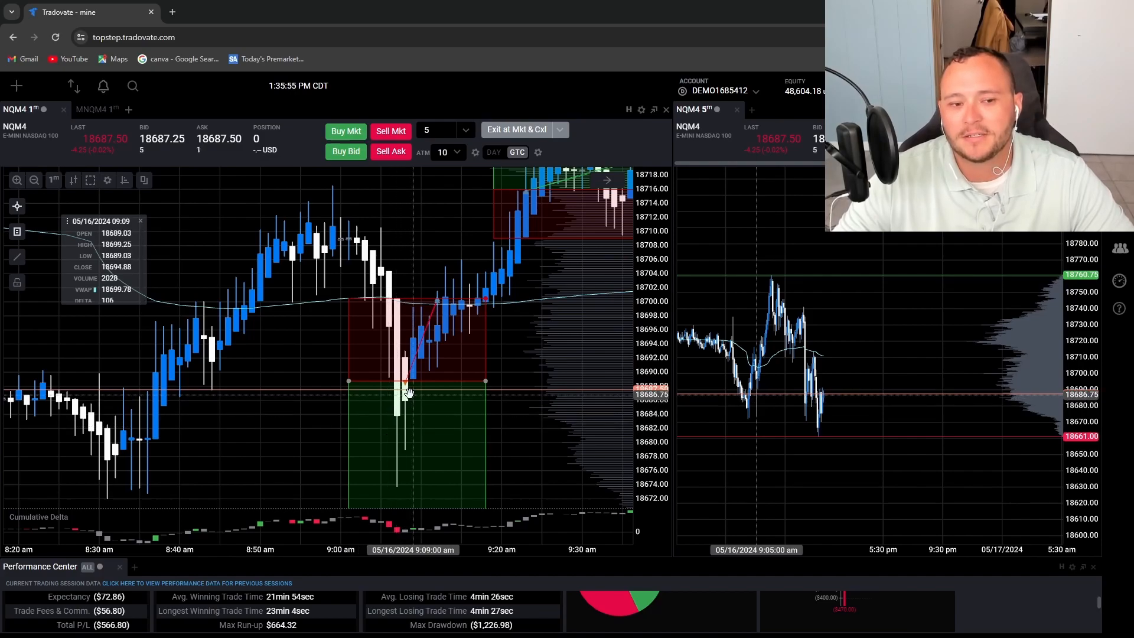
{"action": "mouse_move", "coordinate": [394, 382]}
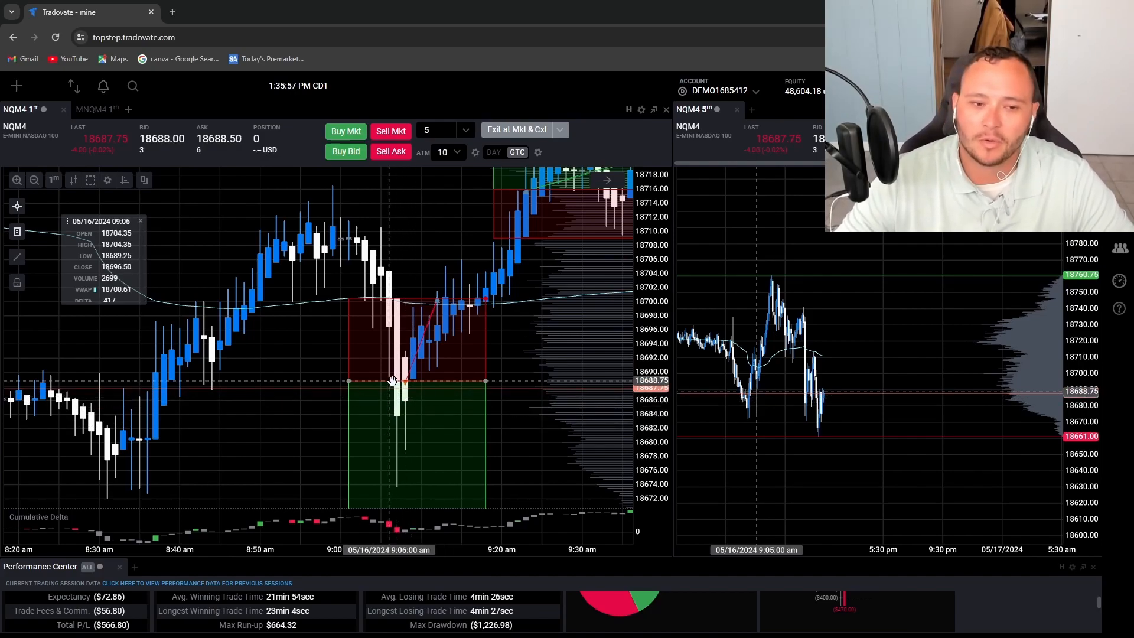
{"action": "mouse_move", "coordinate": [382, 364]}
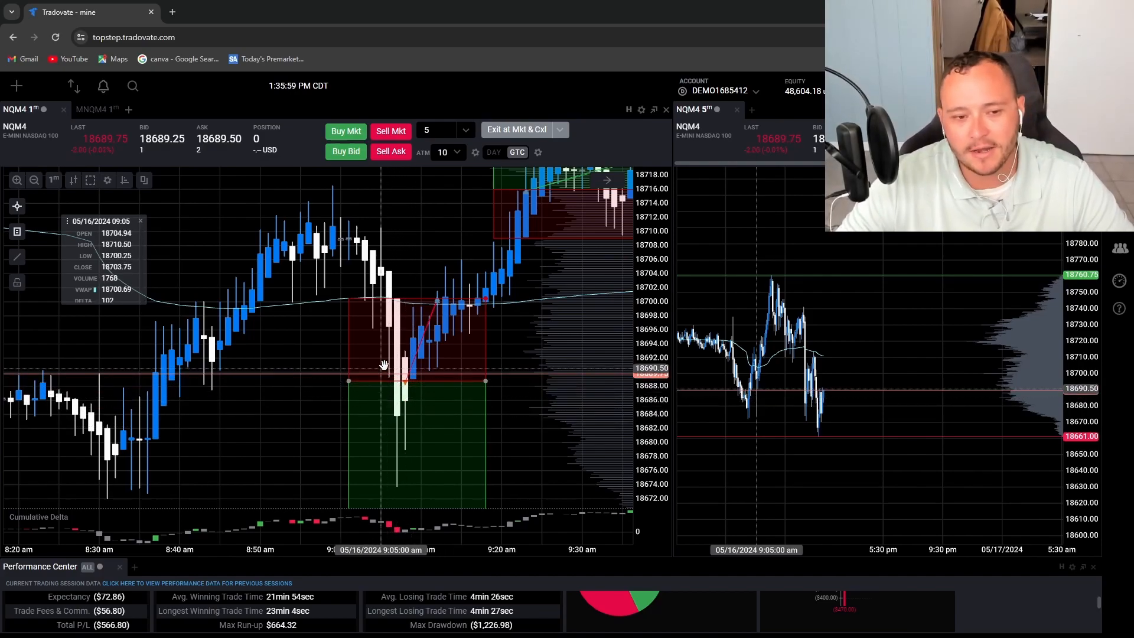
{"action": "mouse_move", "coordinate": [398, 361]}
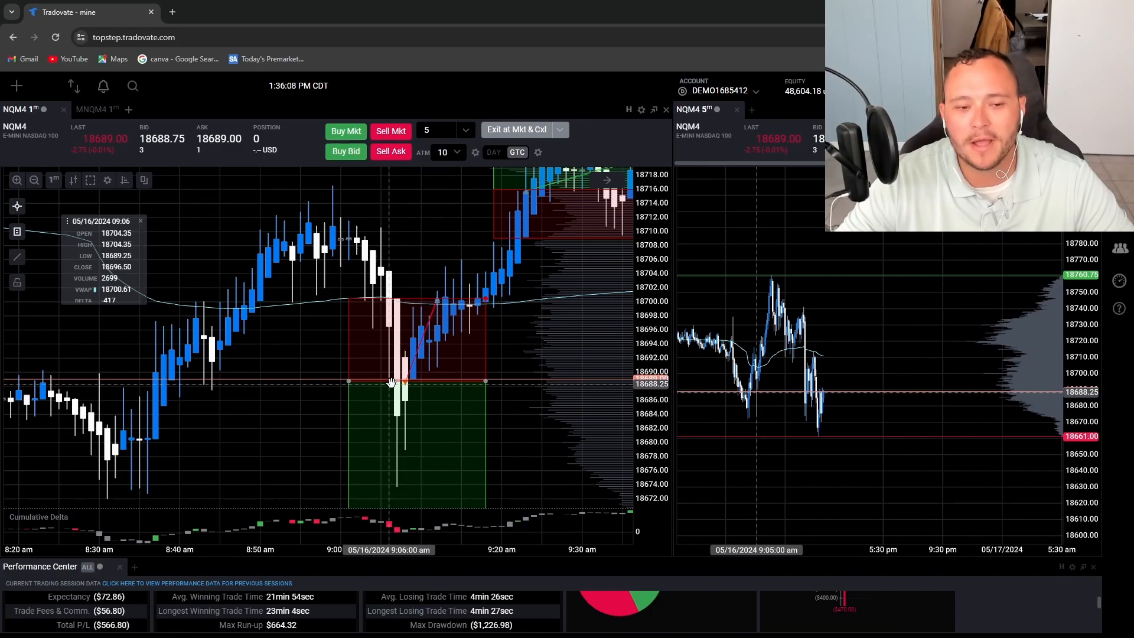
{"action": "mouse_move", "coordinate": [392, 427]}
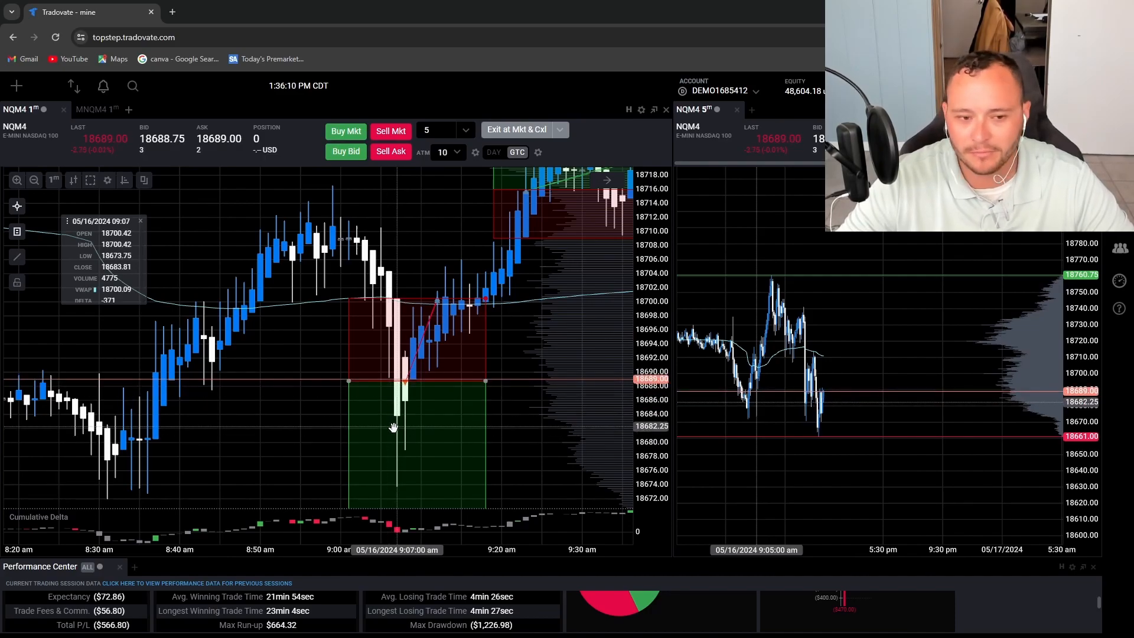
{"action": "mouse_move", "coordinate": [342, 456]}
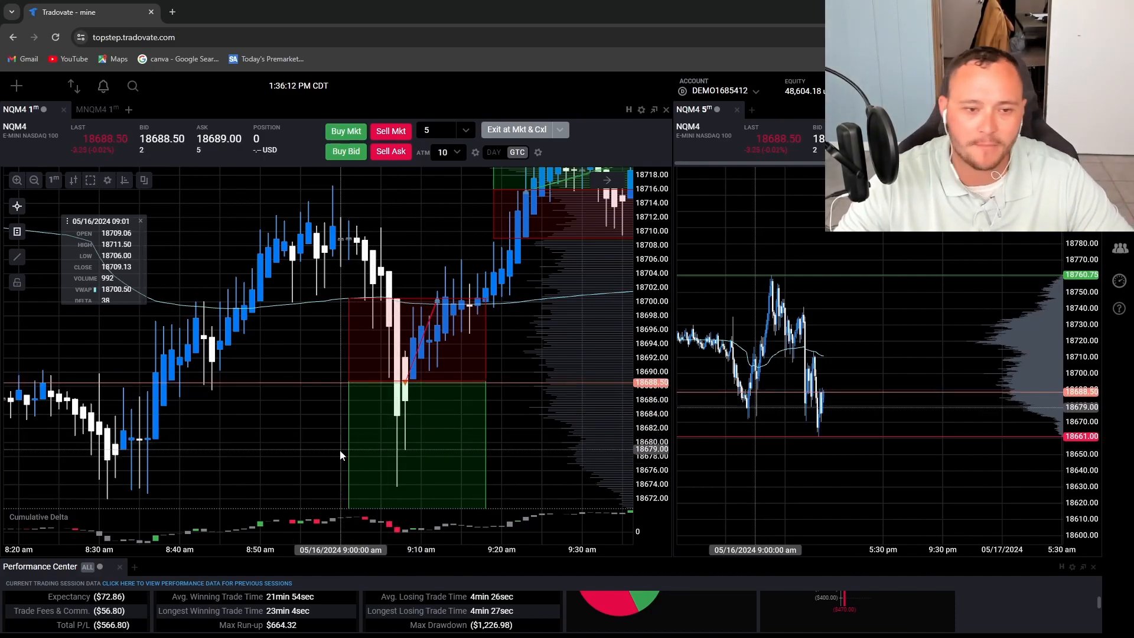
{"action": "mouse_move", "coordinate": [322, 456]}
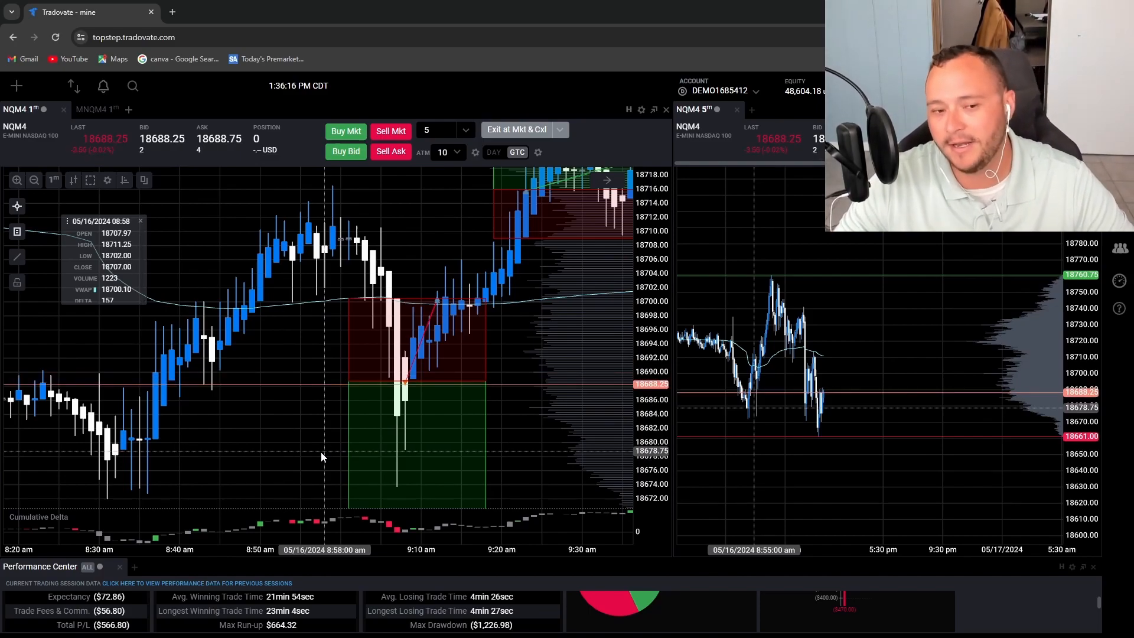
{"action": "mouse_move", "coordinate": [418, 375]}
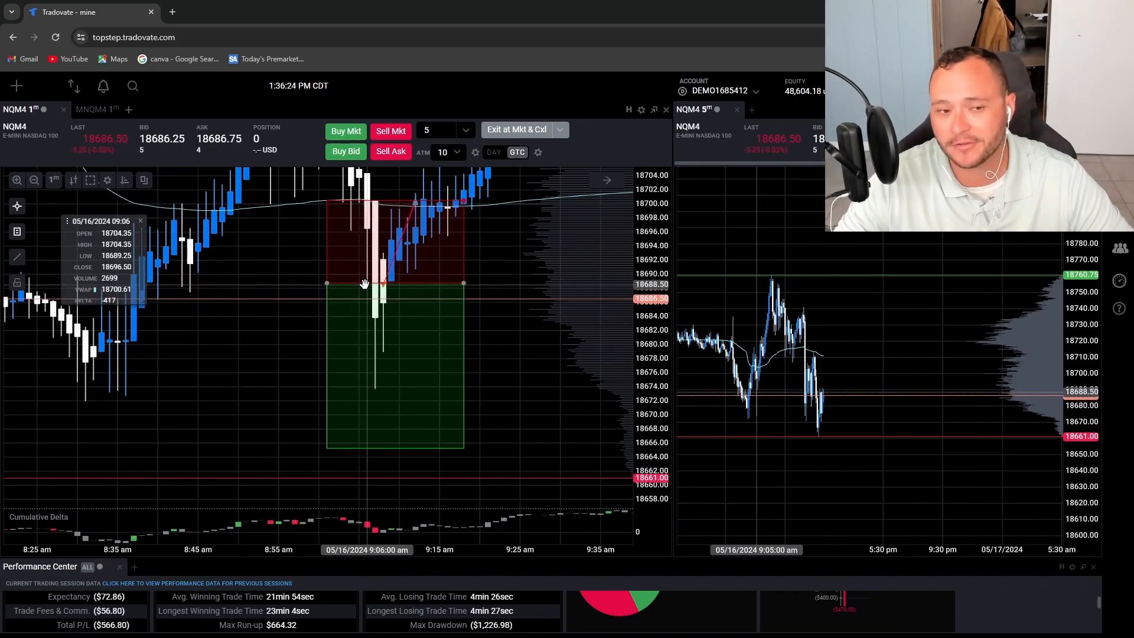
{"action": "mouse_move", "coordinate": [368, 415]}
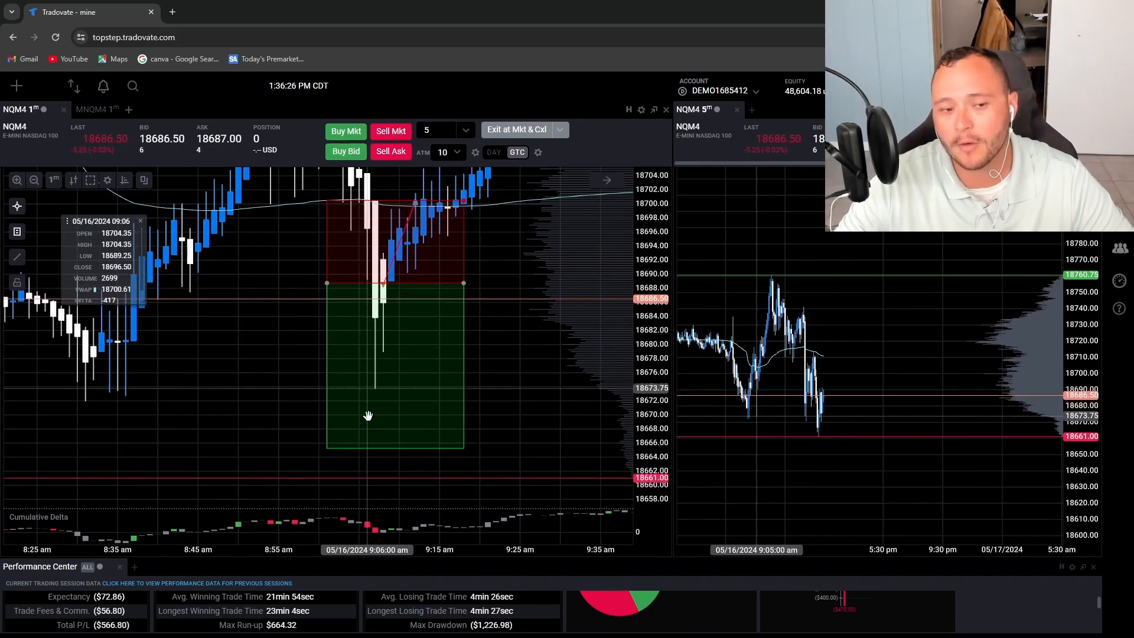
{"action": "mouse_move", "coordinate": [359, 370]}
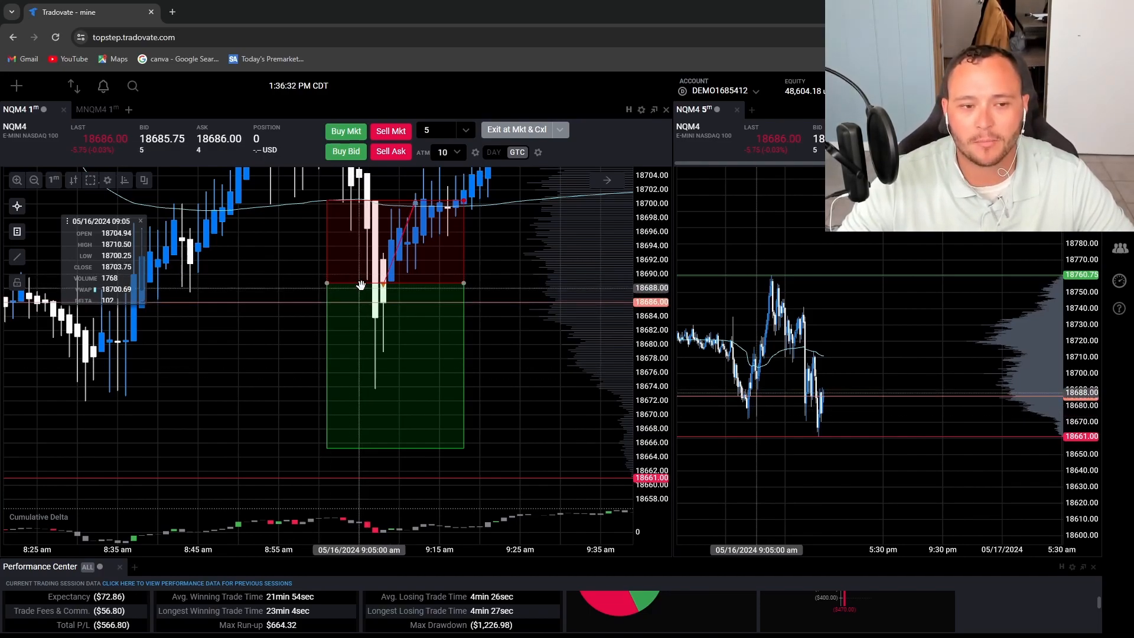
{"action": "mouse_move", "coordinate": [424, 376]}
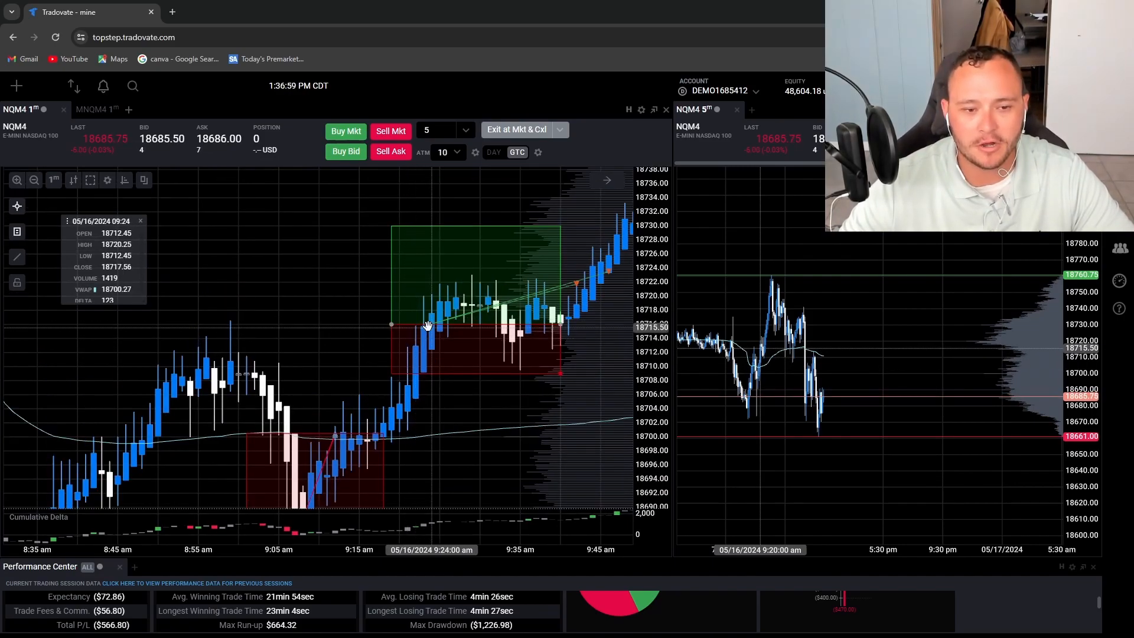
{"action": "mouse_move", "coordinate": [428, 372]}
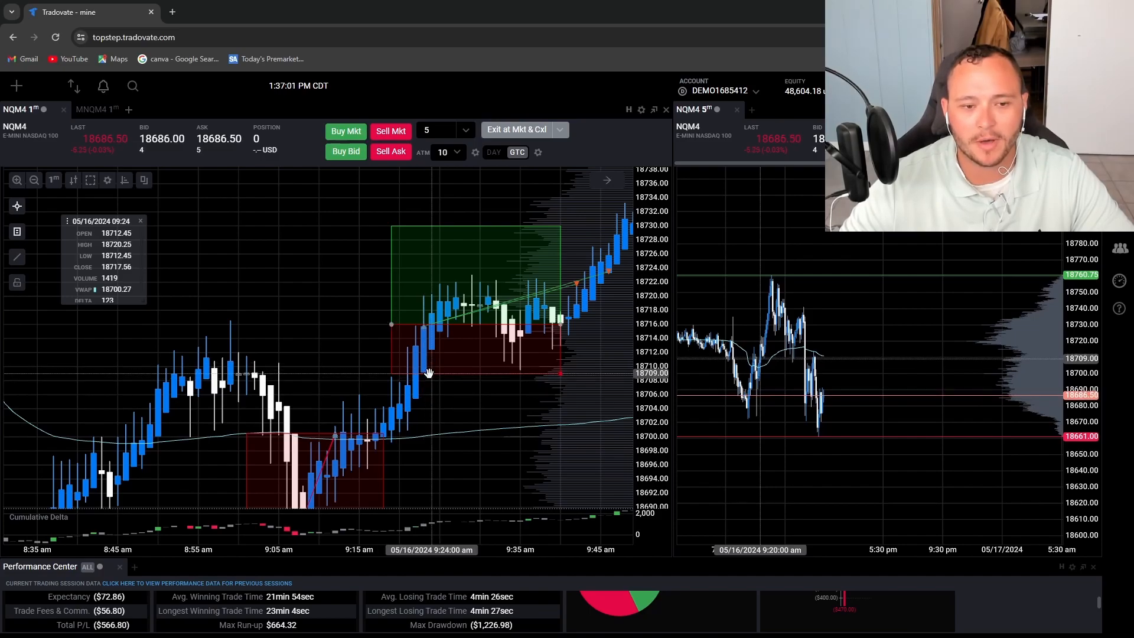
{"action": "mouse_move", "coordinate": [427, 324]}
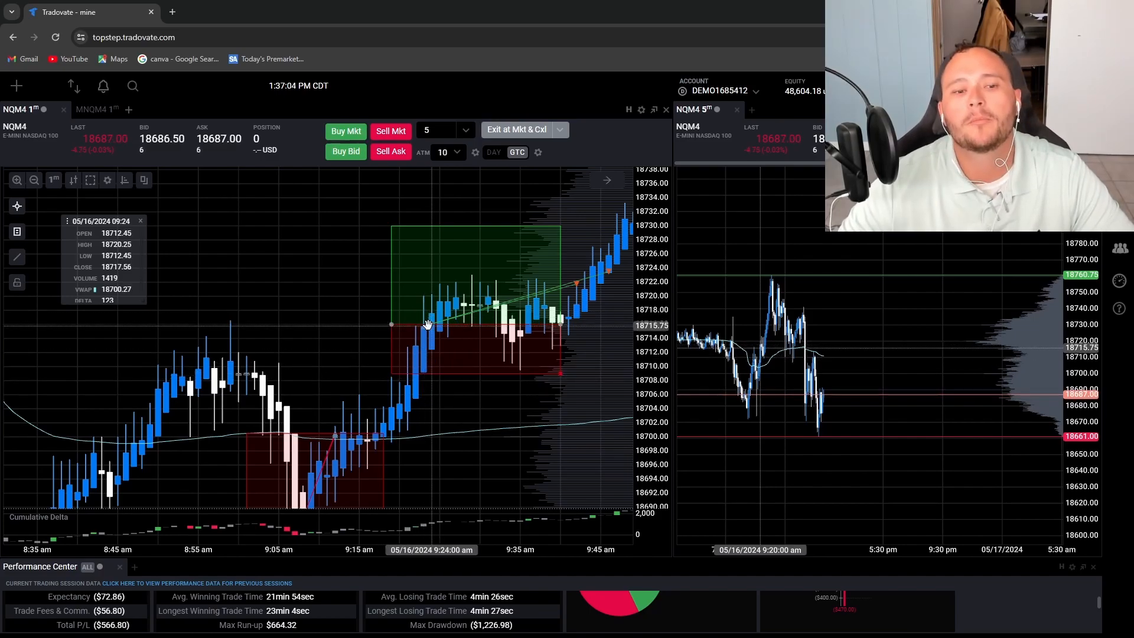
{"action": "mouse_move", "coordinate": [511, 334]}
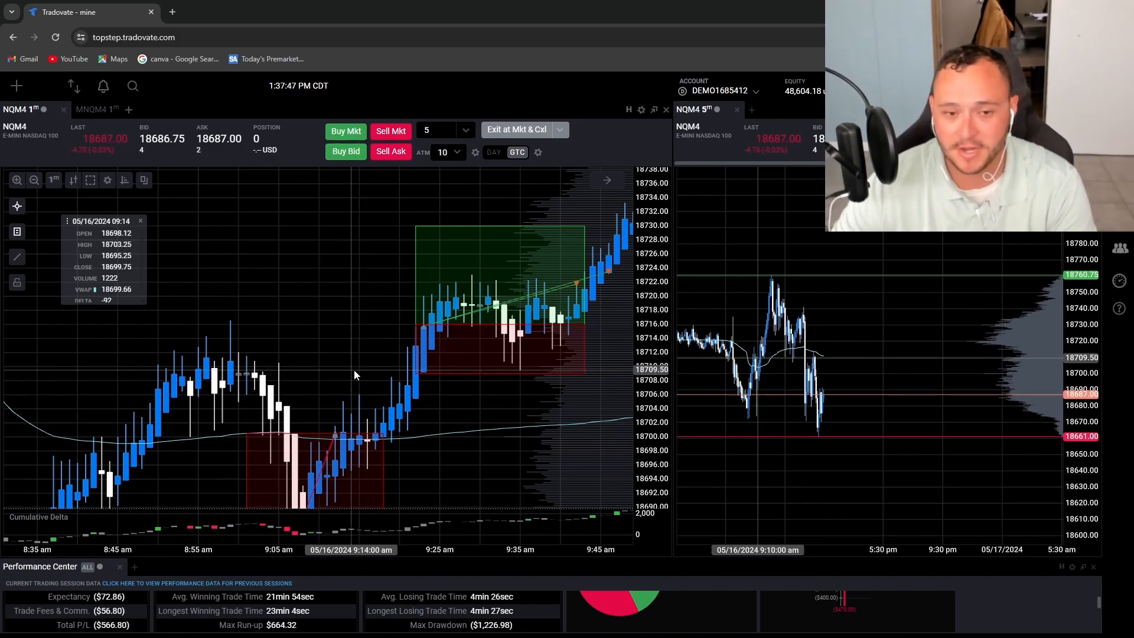
{"action": "mouse_move", "coordinate": [457, 276]}
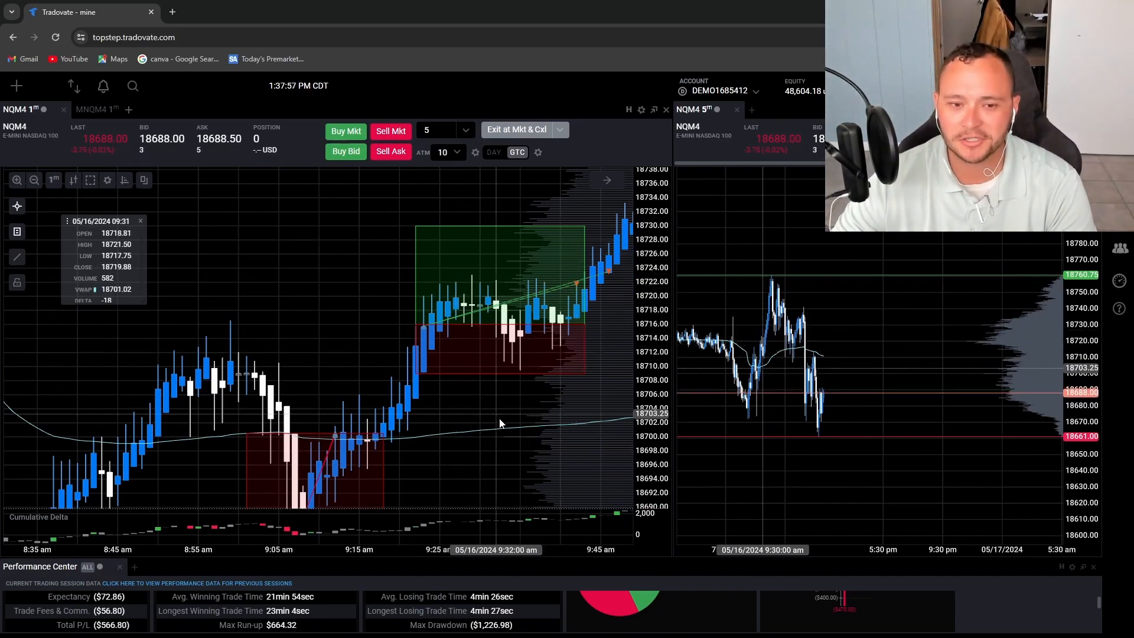
{"action": "mouse_move", "coordinate": [549, 282]}
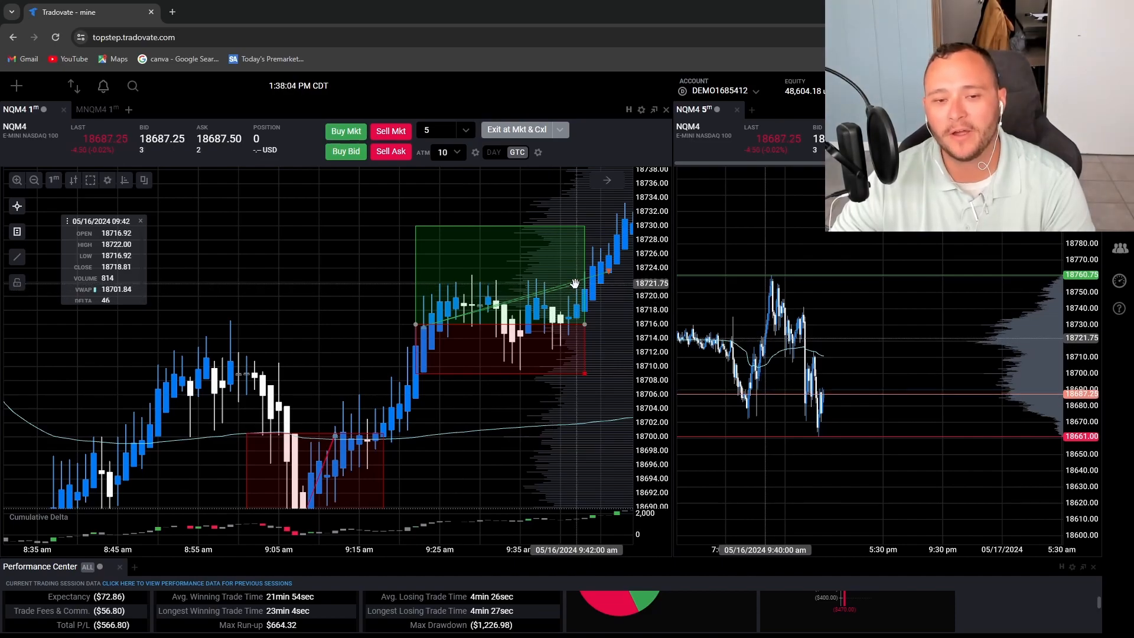
{"action": "mouse_move", "coordinate": [576, 299]}
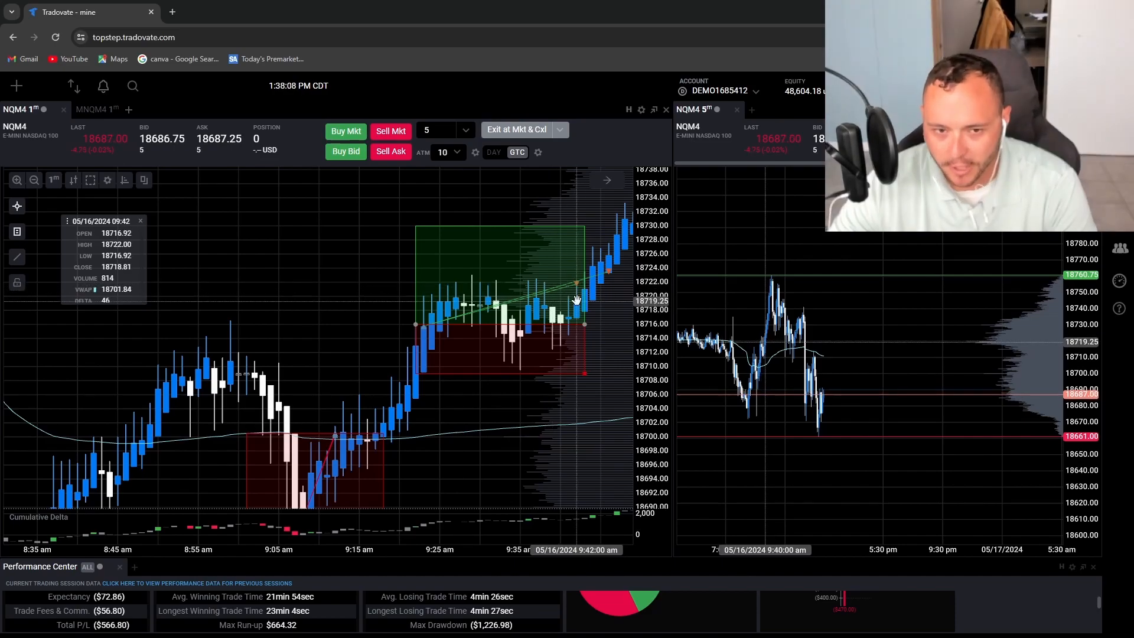
{"action": "mouse_move", "coordinate": [599, 302]}
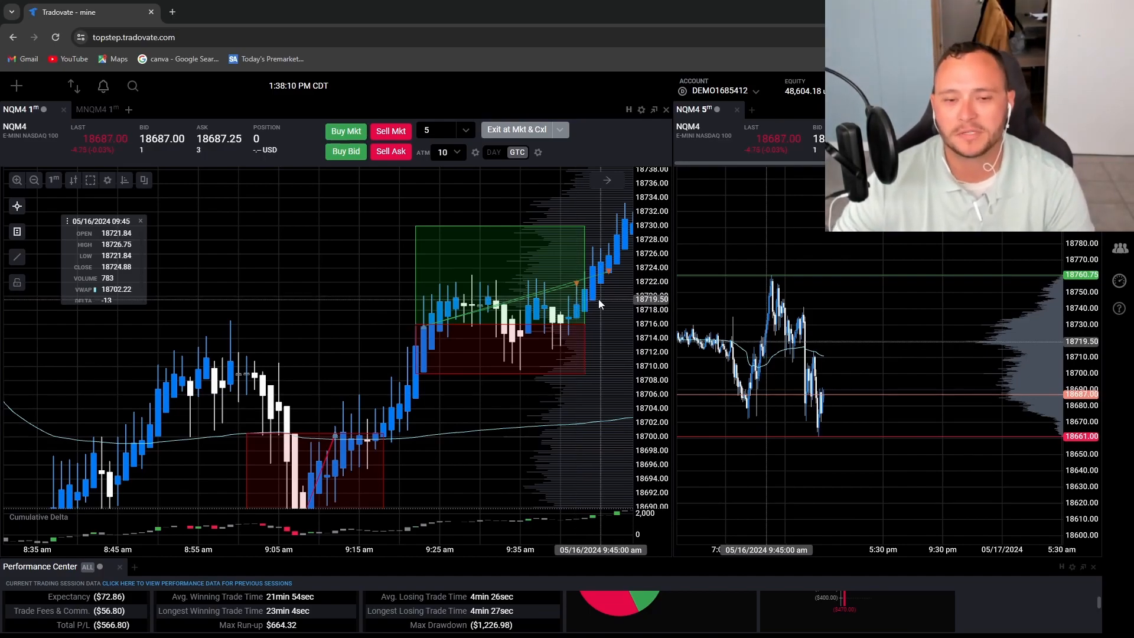
{"action": "mouse_move", "coordinate": [585, 324]}
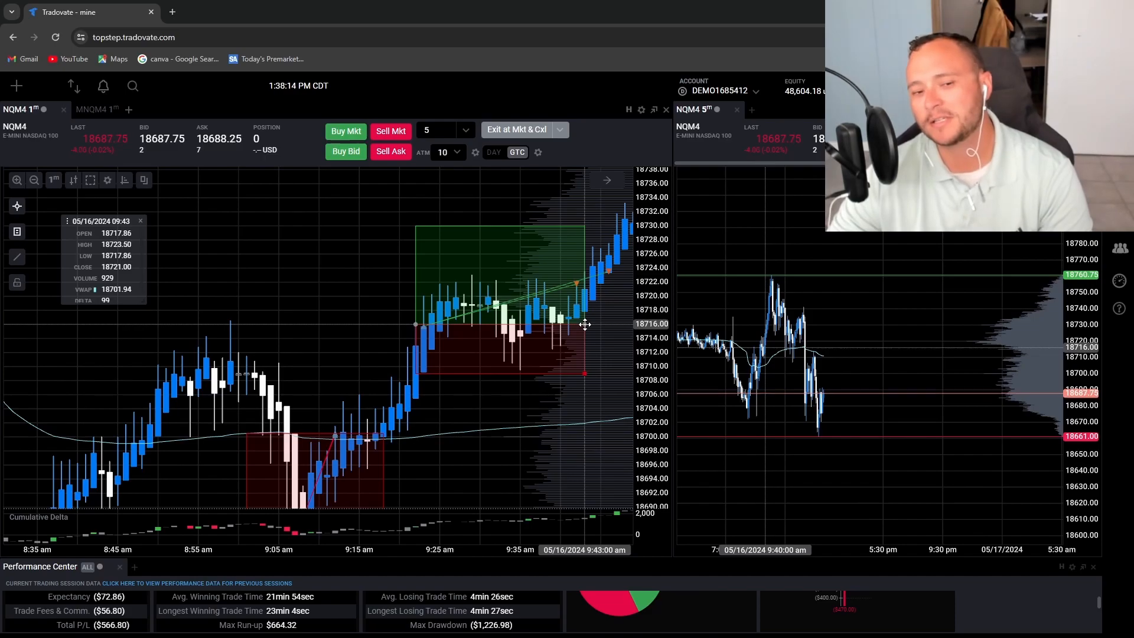
{"action": "mouse_move", "coordinate": [587, 253]}
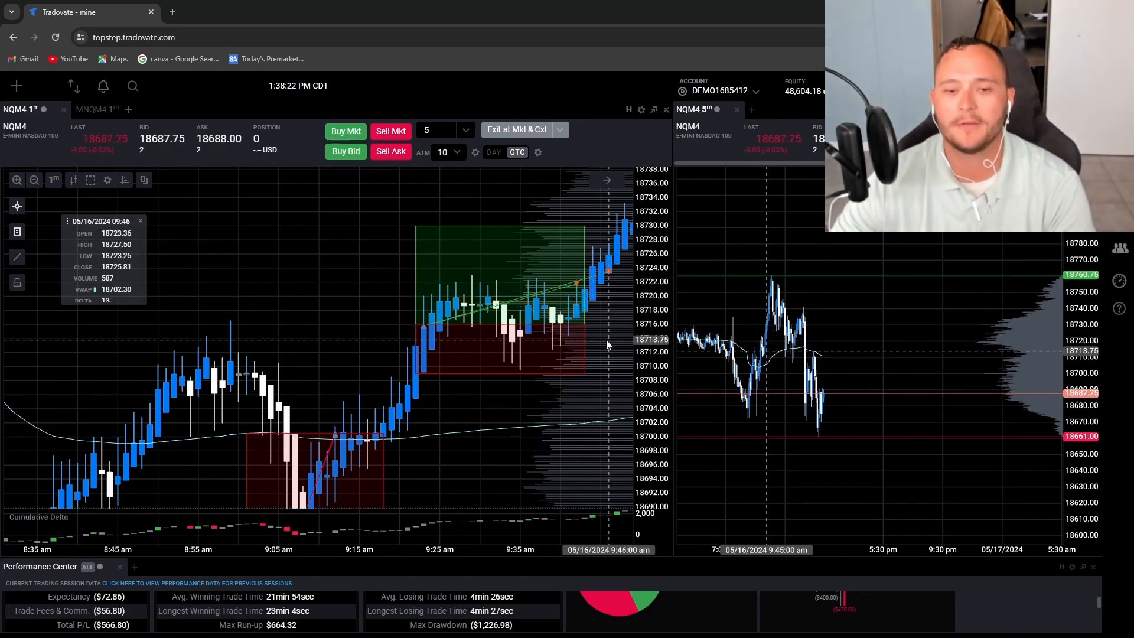
{"action": "mouse_move", "coordinate": [569, 226]}
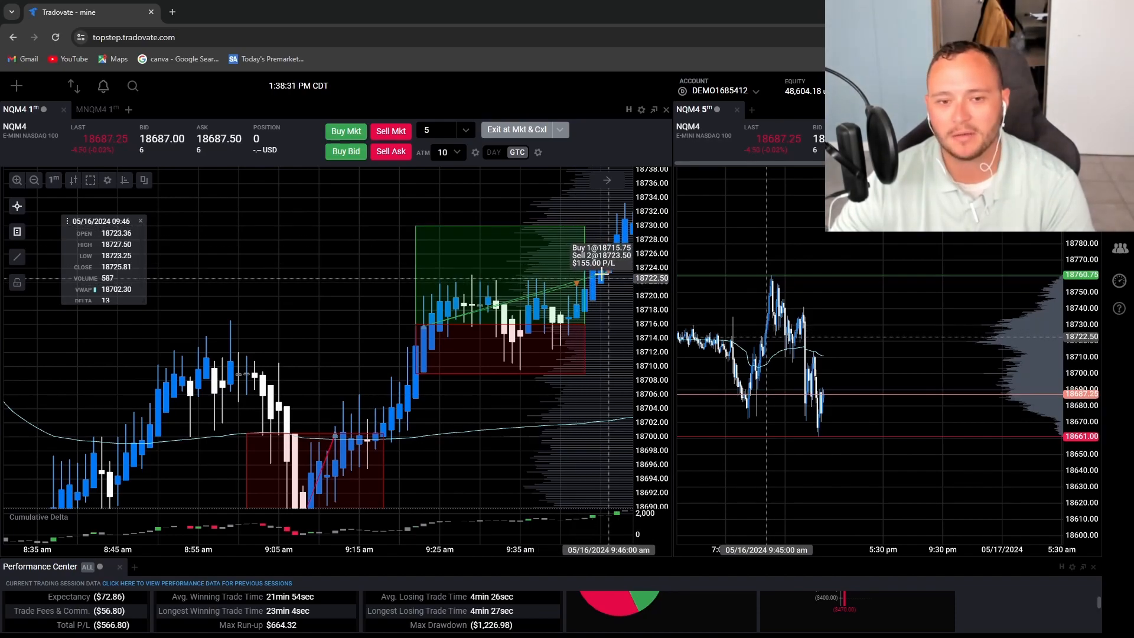
{"action": "mouse_move", "coordinate": [579, 260]}
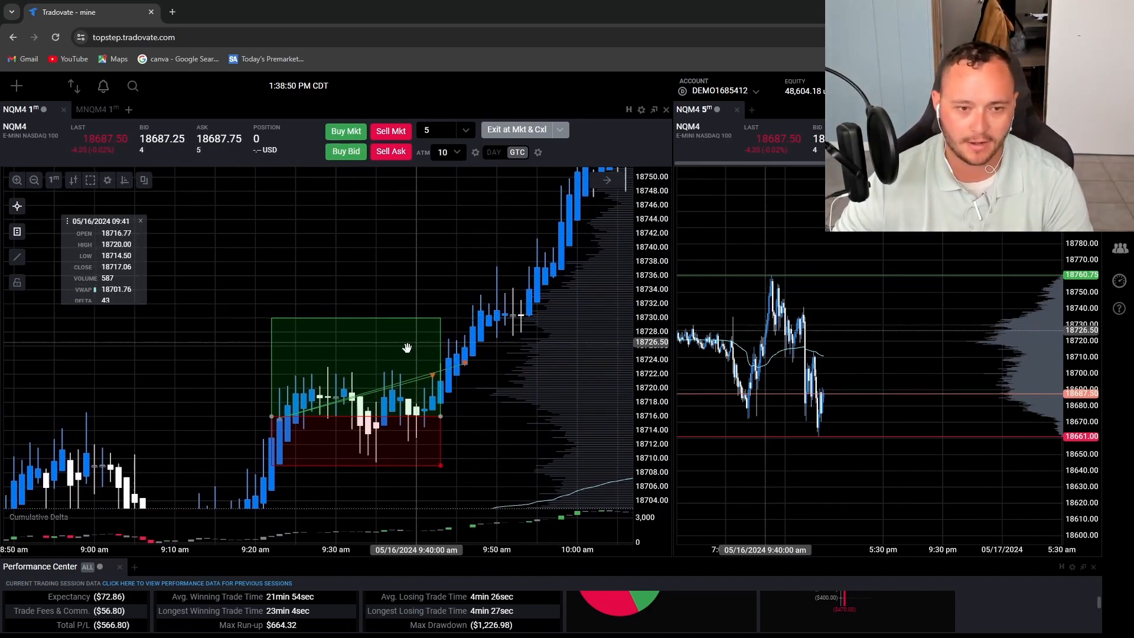
{"action": "mouse_move", "coordinate": [398, 310]}
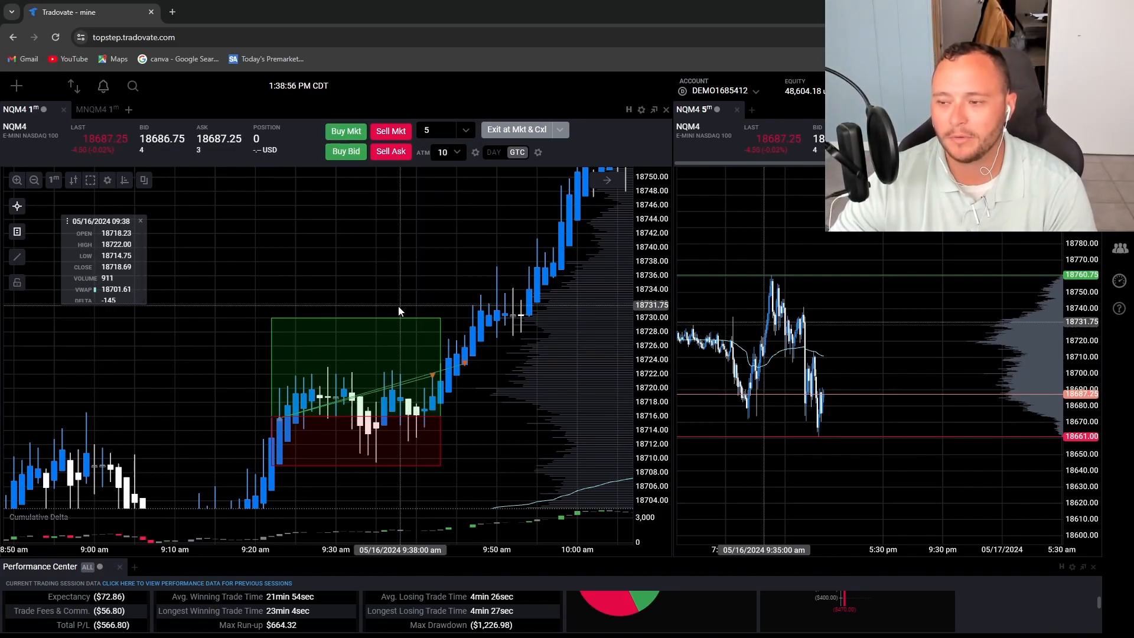
{"action": "mouse_move", "coordinate": [409, 318]}
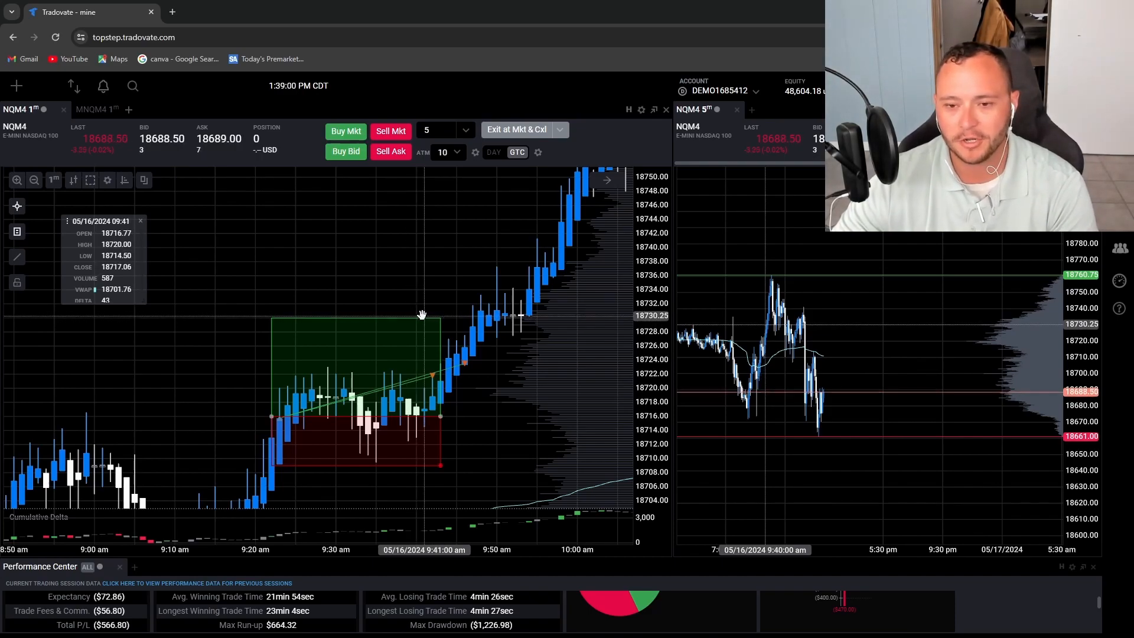
{"action": "mouse_move", "coordinate": [446, 320]}
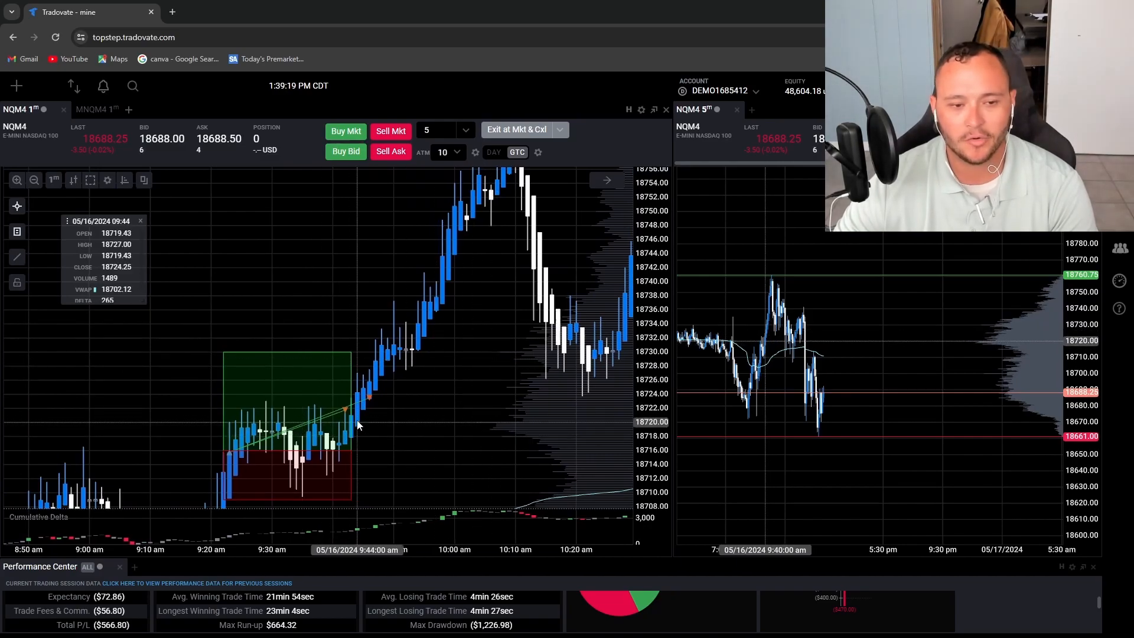
{"action": "mouse_move", "coordinate": [503, 211]}
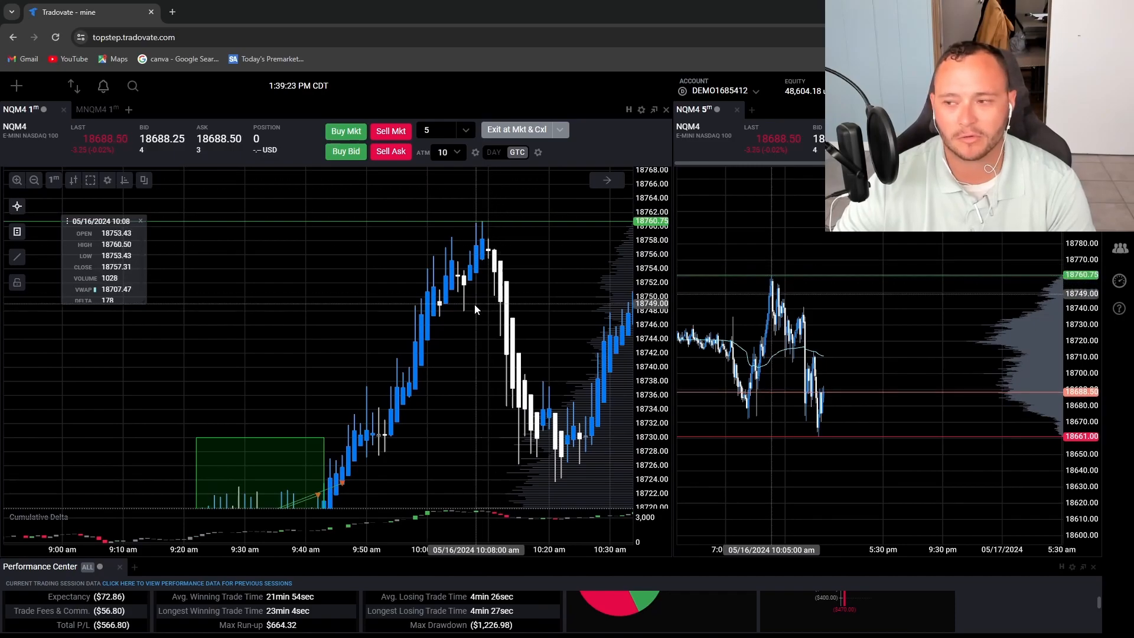
{"action": "mouse_move", "coordinate": [391, 340]}
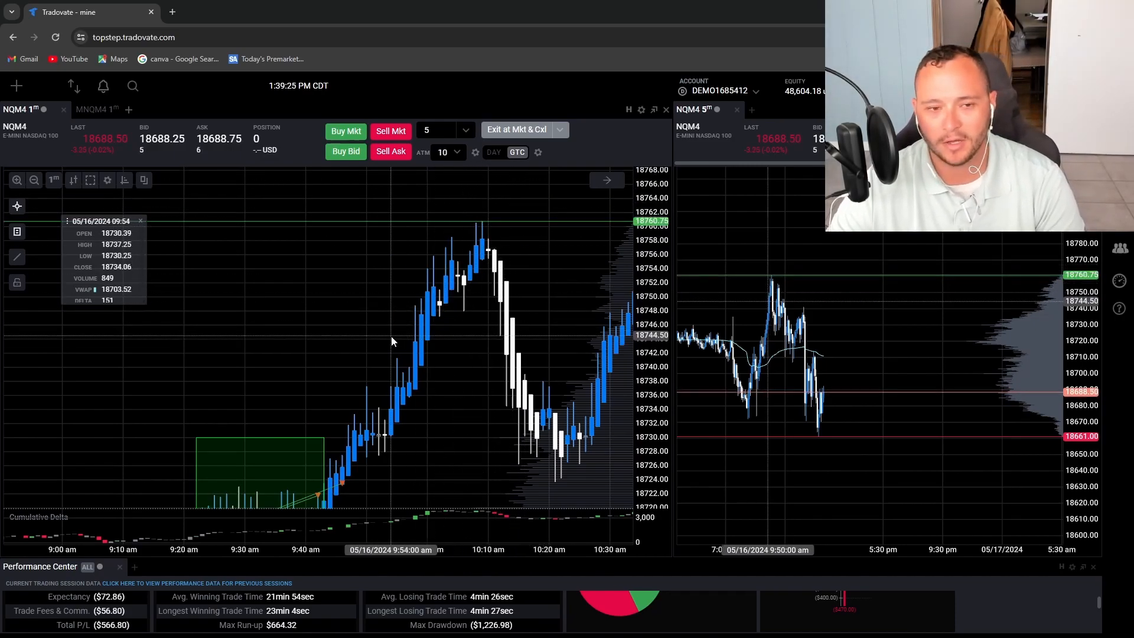
{"action": "mouse_move", "coordinate": [463, 263]}
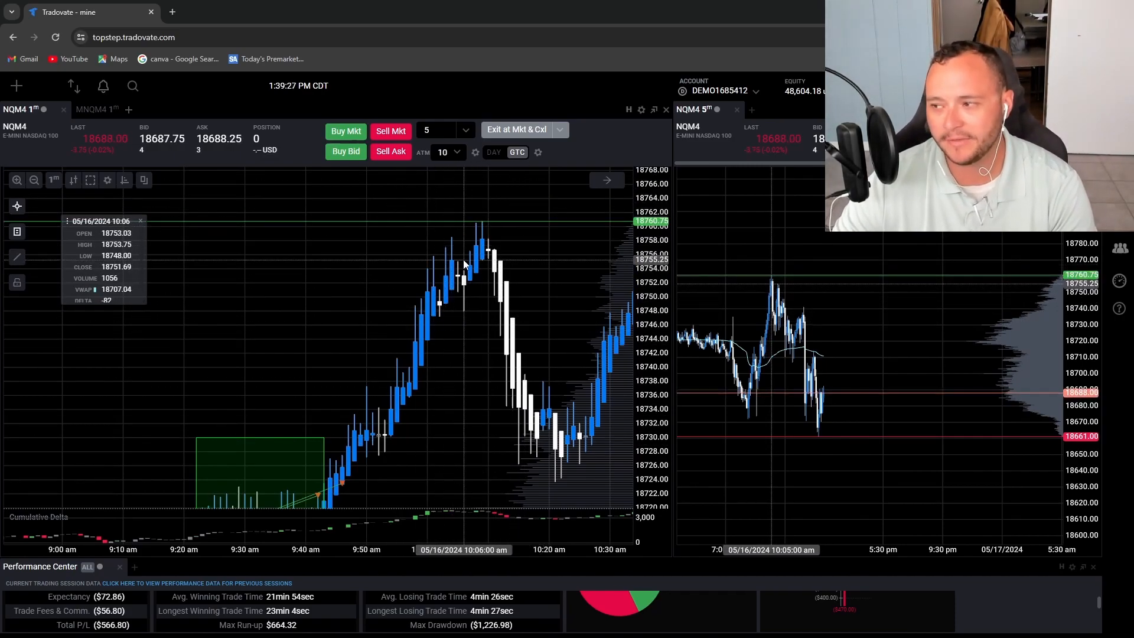
{"action": "mouse_move", "coordinate": [460, 361]}
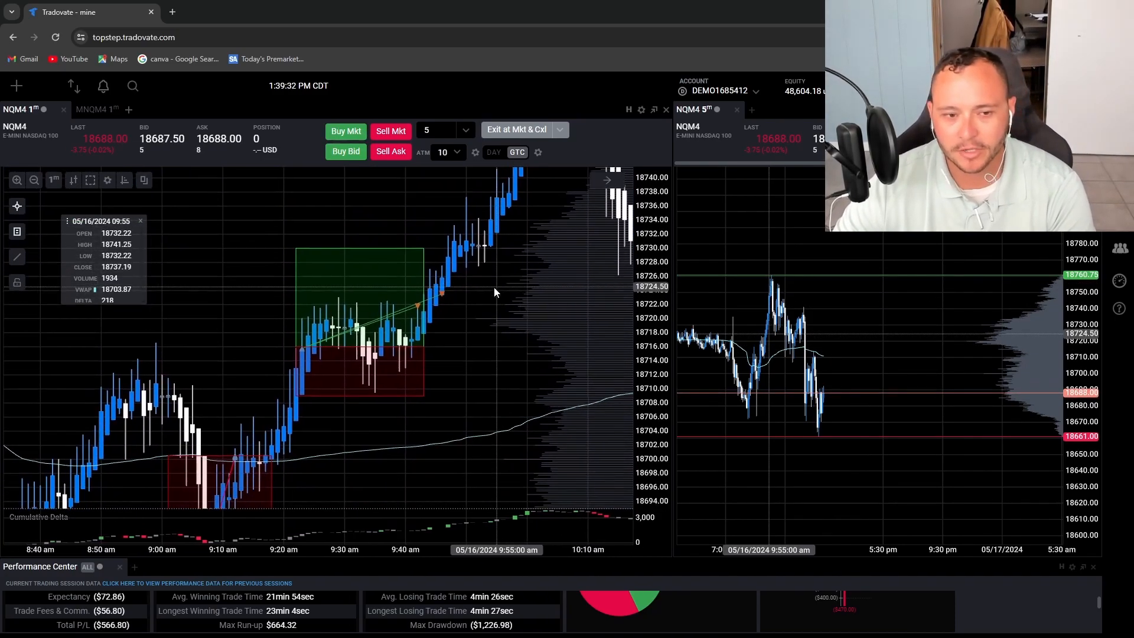
{"action": "mouse_move", "coordinate": [437, 310]}
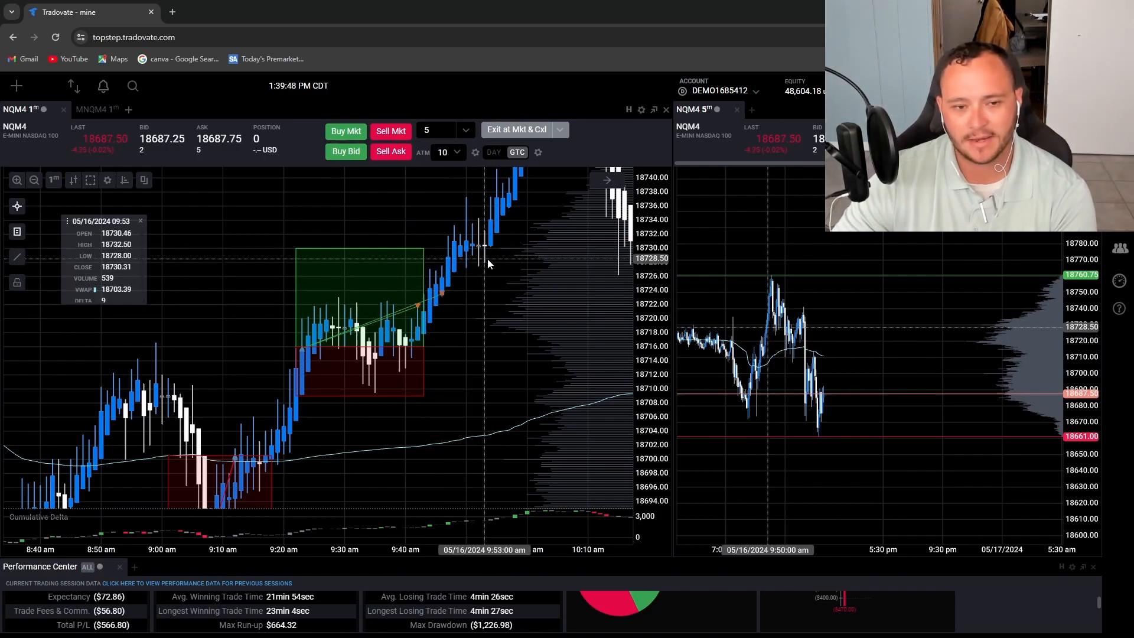
{"action": "mouse_move", "coordinate": [497, 275]}
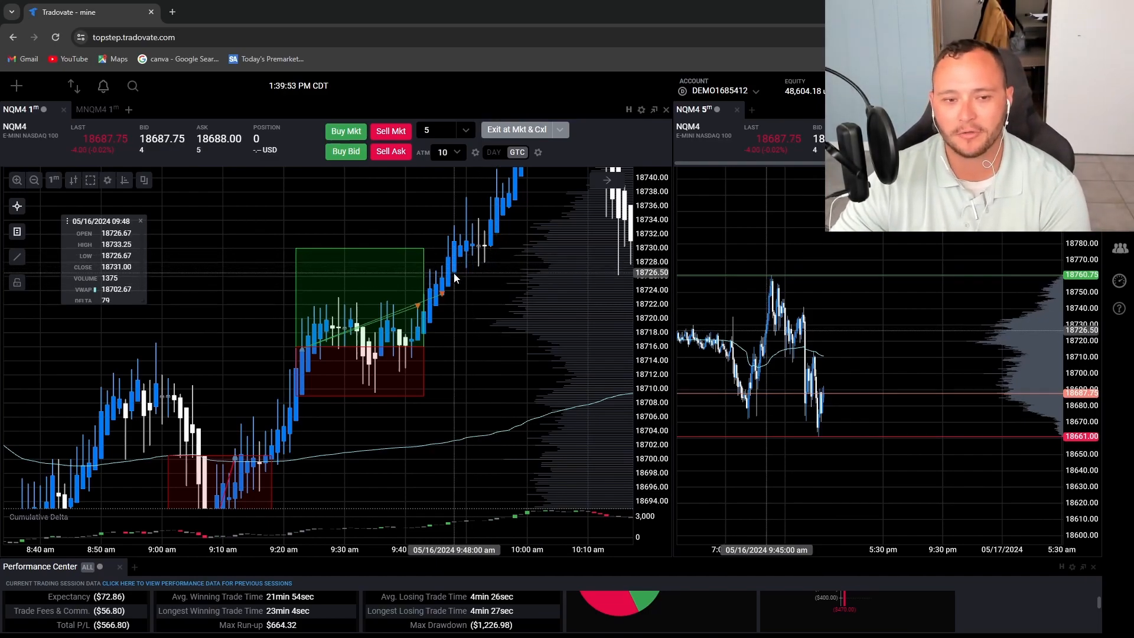
{"action": "mouse_move", "coordinate": [459, 320]}
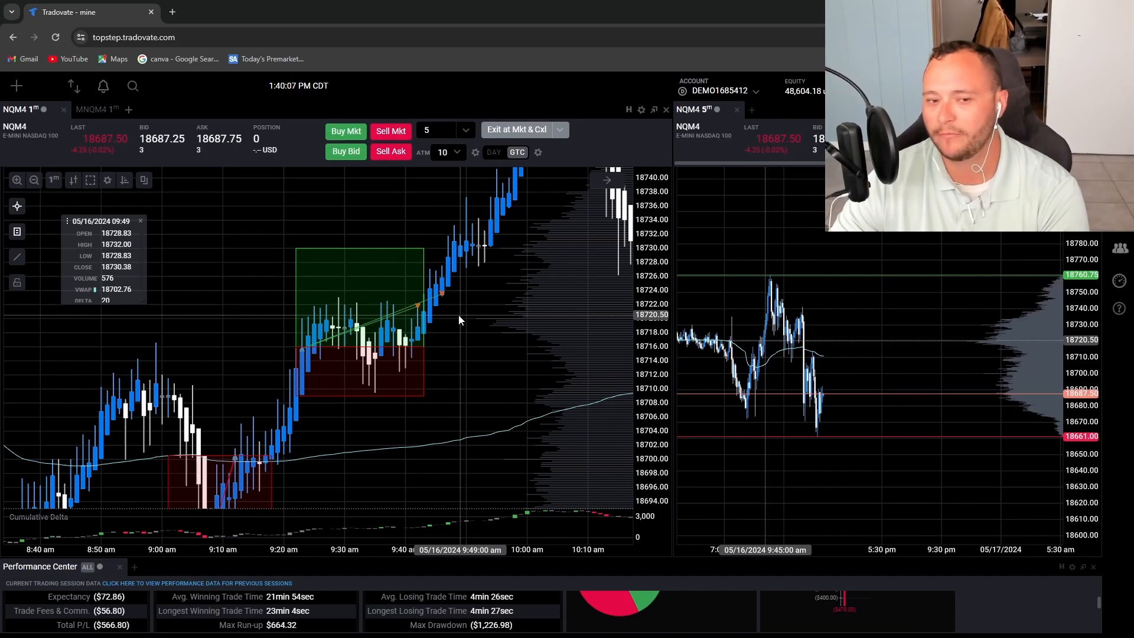
{"action": "mouse_move", "coordinate": [412, 243]}
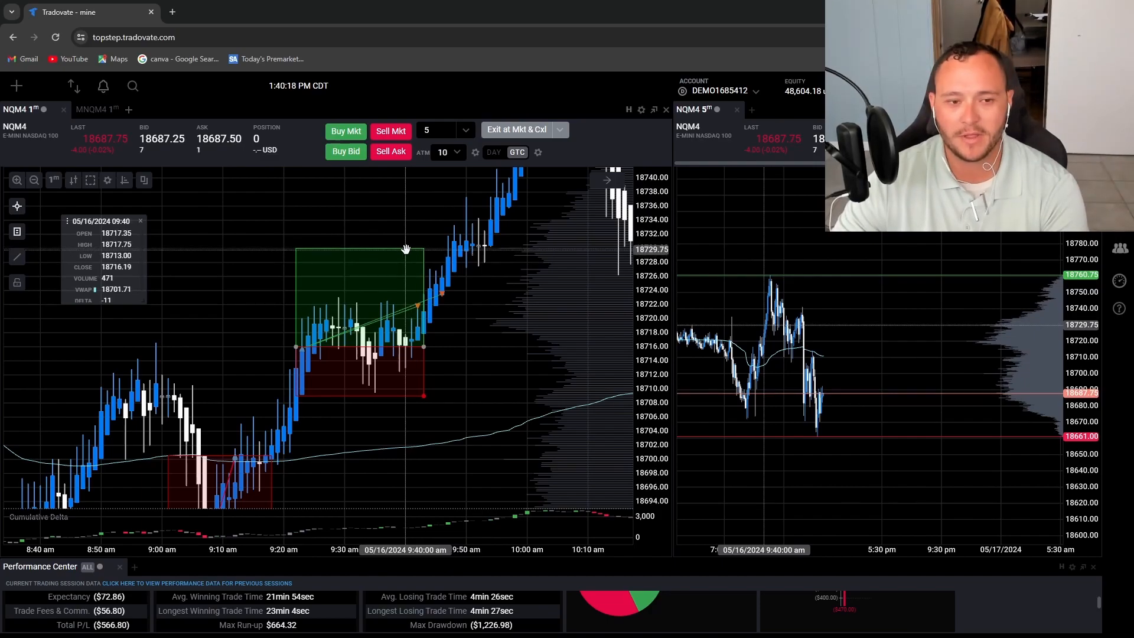
{"action": "mouse_move", "coordinate": [378, 298]}
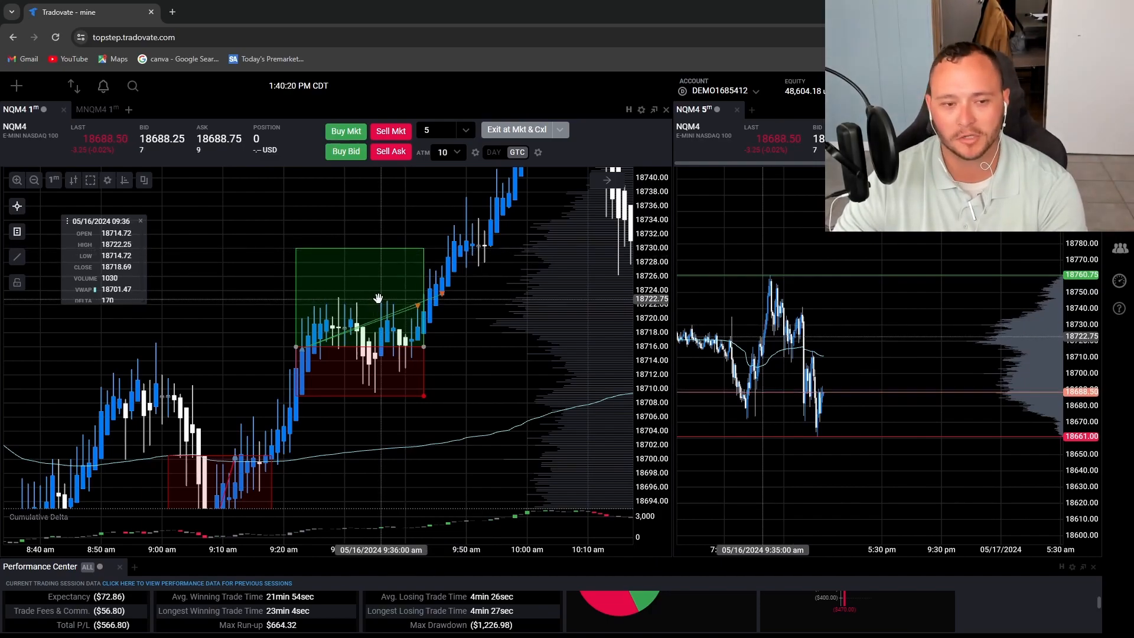
{"action": "mouse_move", "coordinate": [372, 248]}
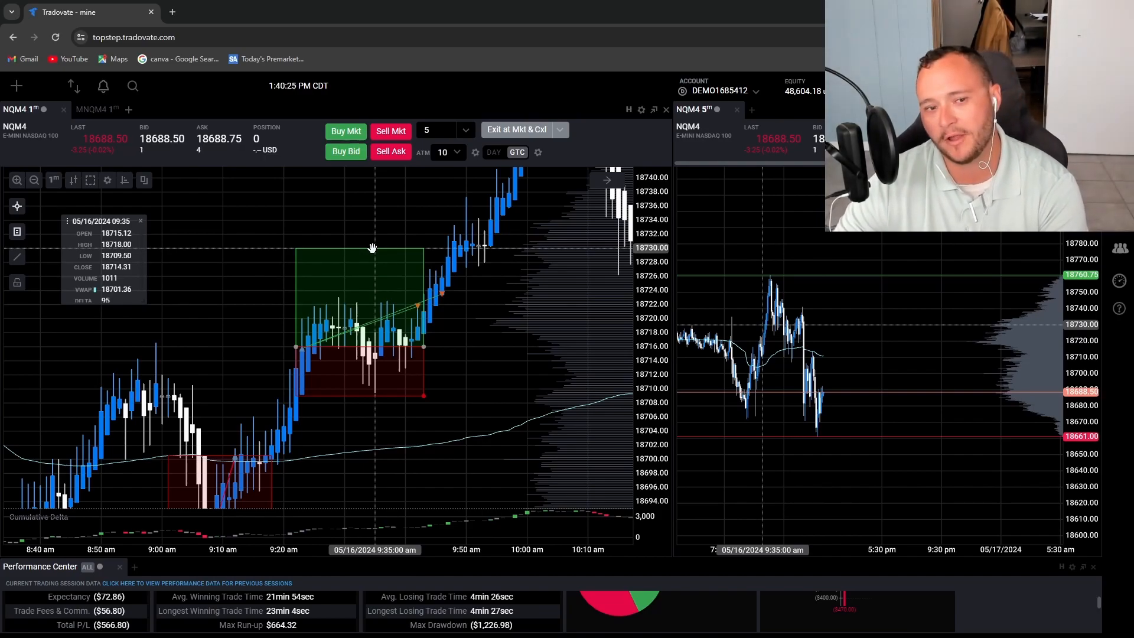
{"action": "mouse_move", "coordinate": [361, 198]}
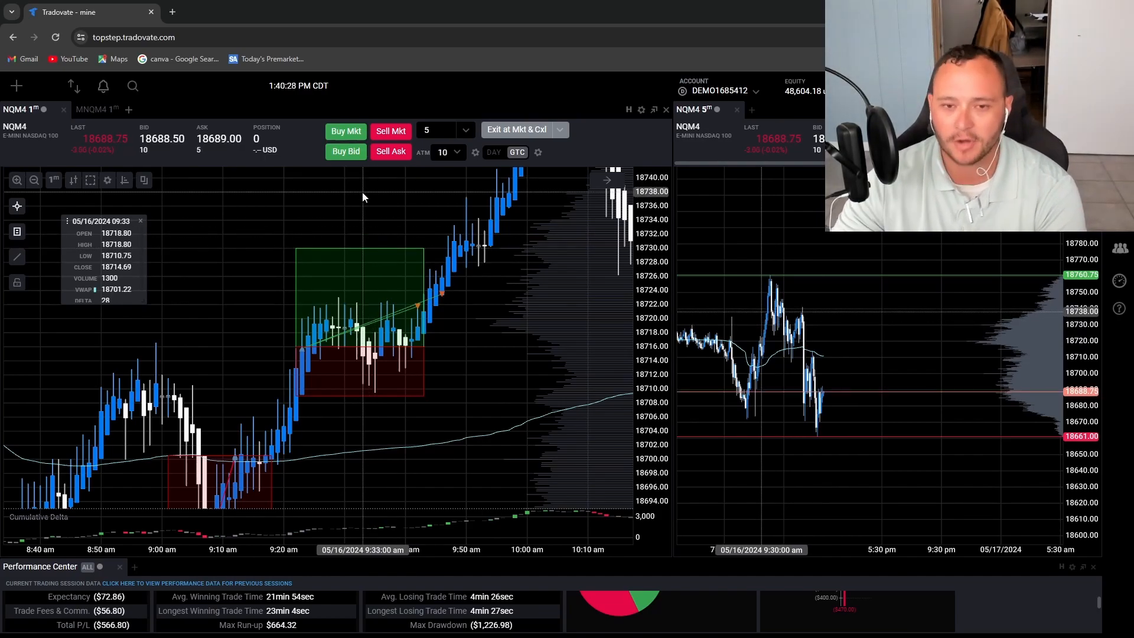
{"action": "mouse_move", "coordinate": [170, 204]}
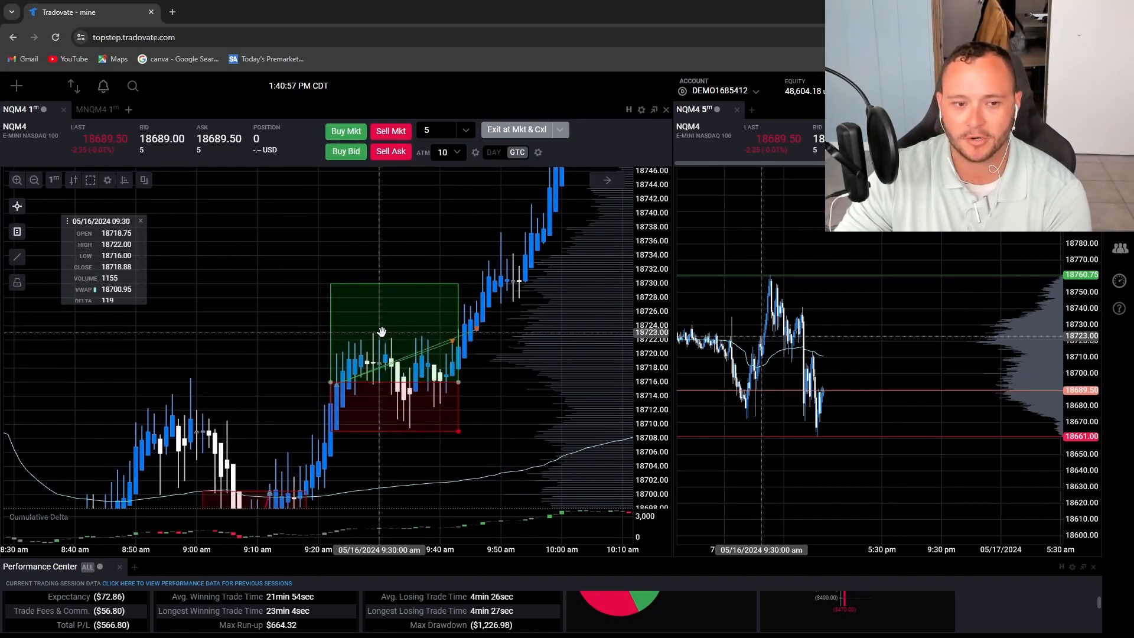
{"action": "mouse_move", "coordinate": [411, 284]}
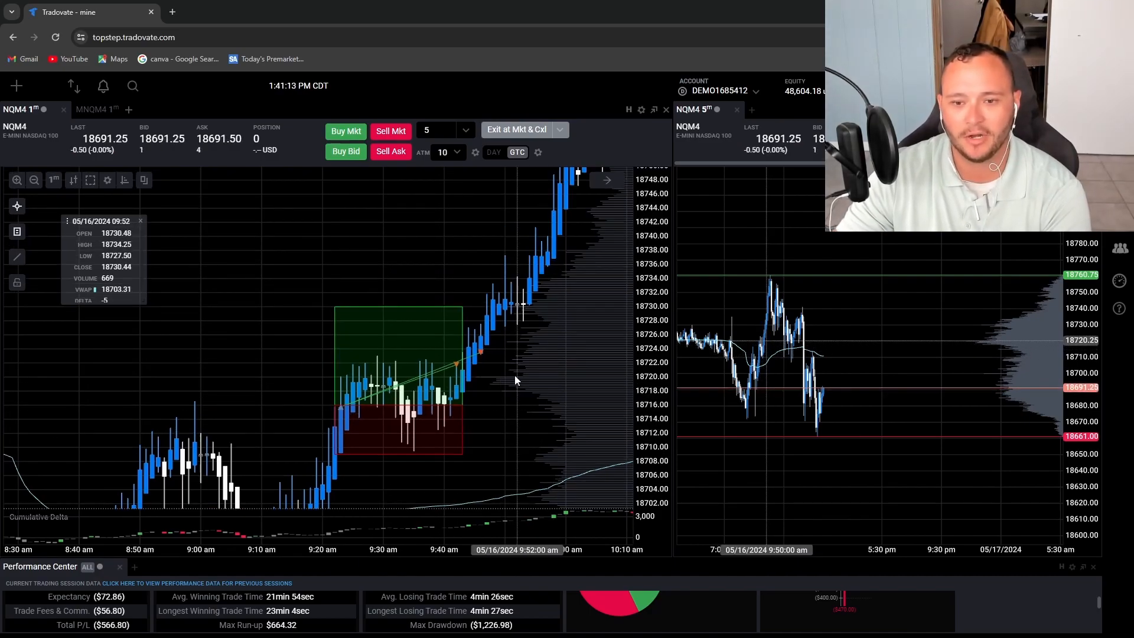
{"action": "mouse_move", "coordinate": [337, 487]}
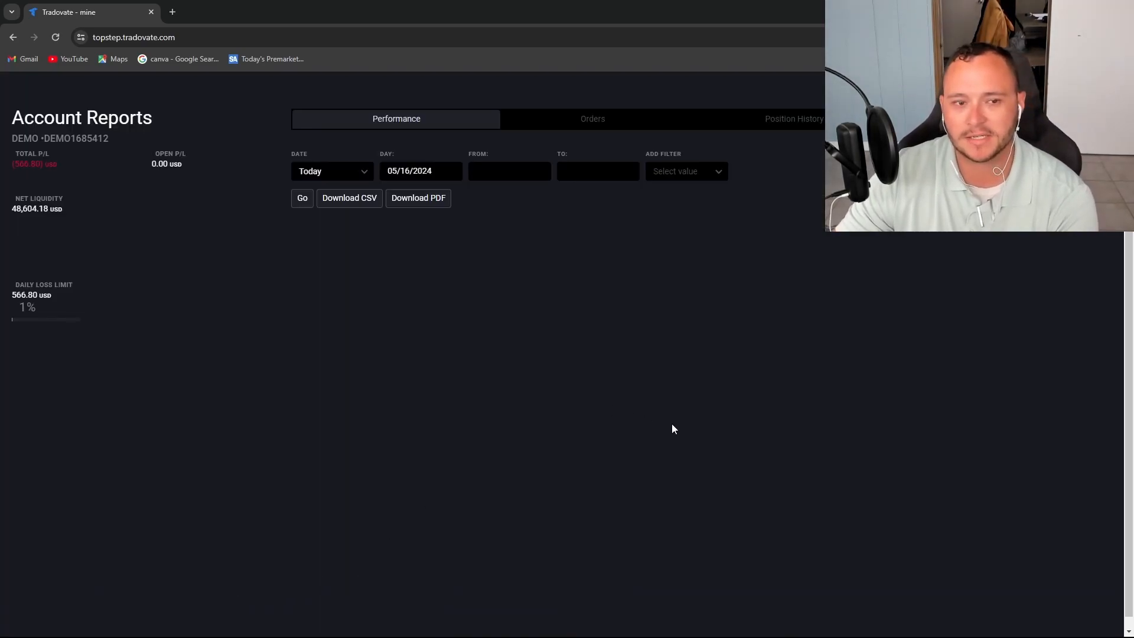
Step: Generate today's performance report, then set the report date range to This week
{"action": "left_click", "coordinate": [301, 197]}
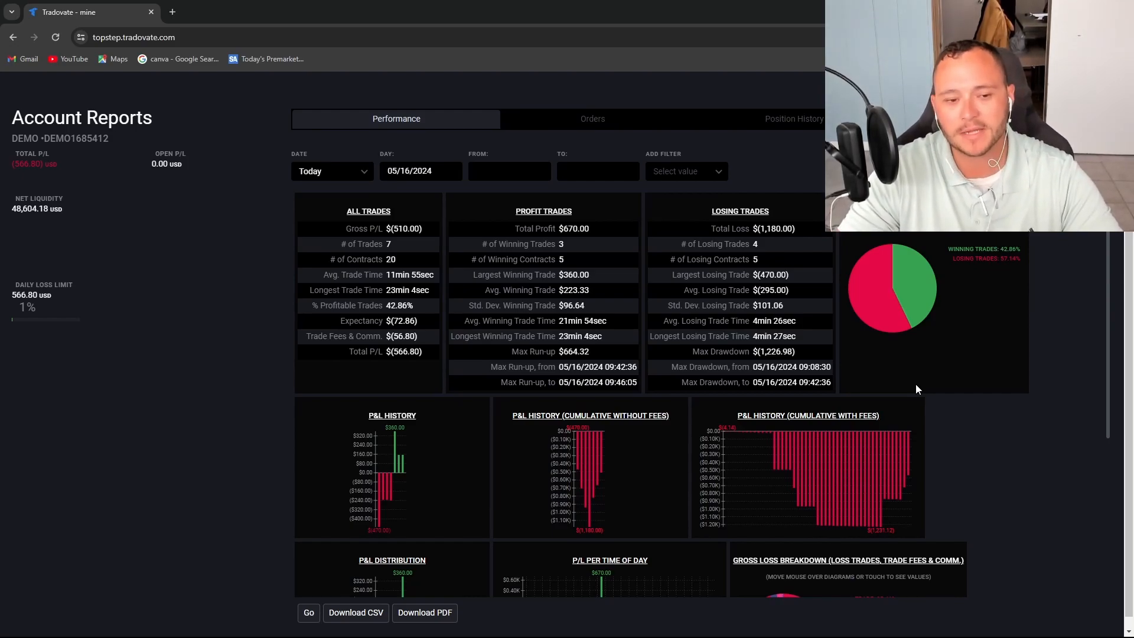
{"action": "mouse_move", "coordinate": [802, 232]}
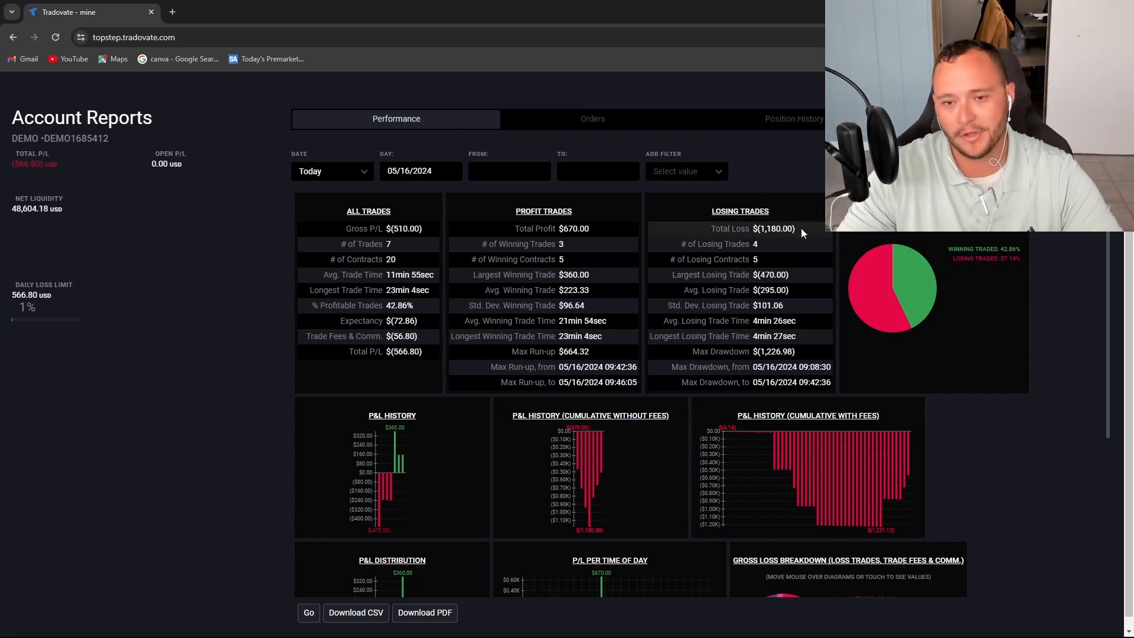
{"action": "mouse_move", "coordinate": [784, 235]}
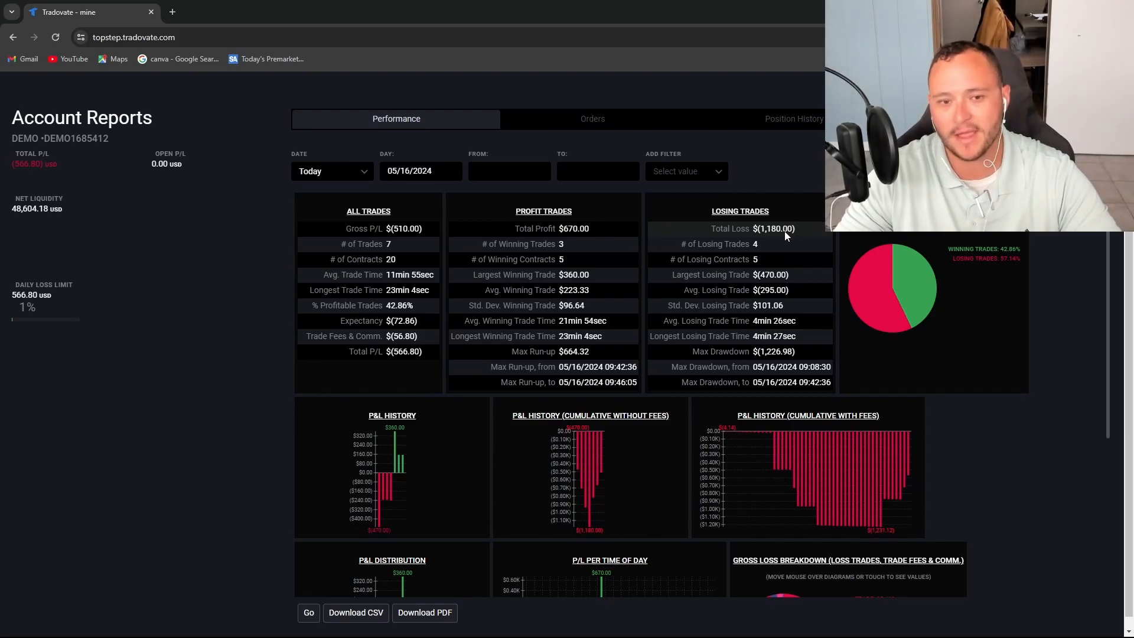
{"action": "mouse_move", "coordinate": [598, 228]}
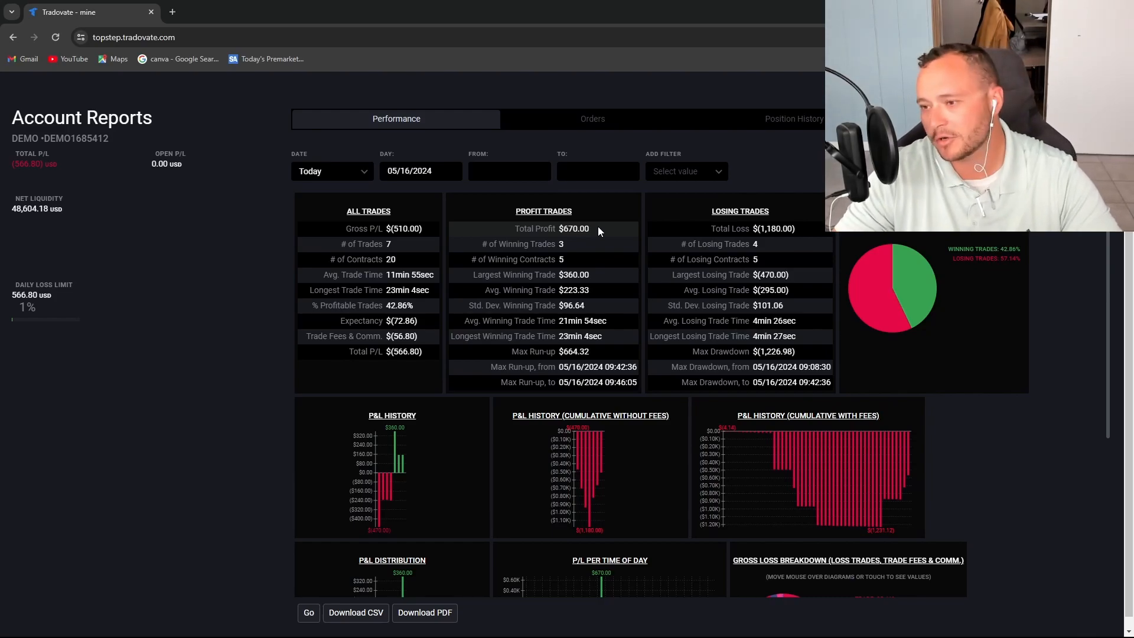
{"action": "mouse_move", "coordinate": [586, 215]}
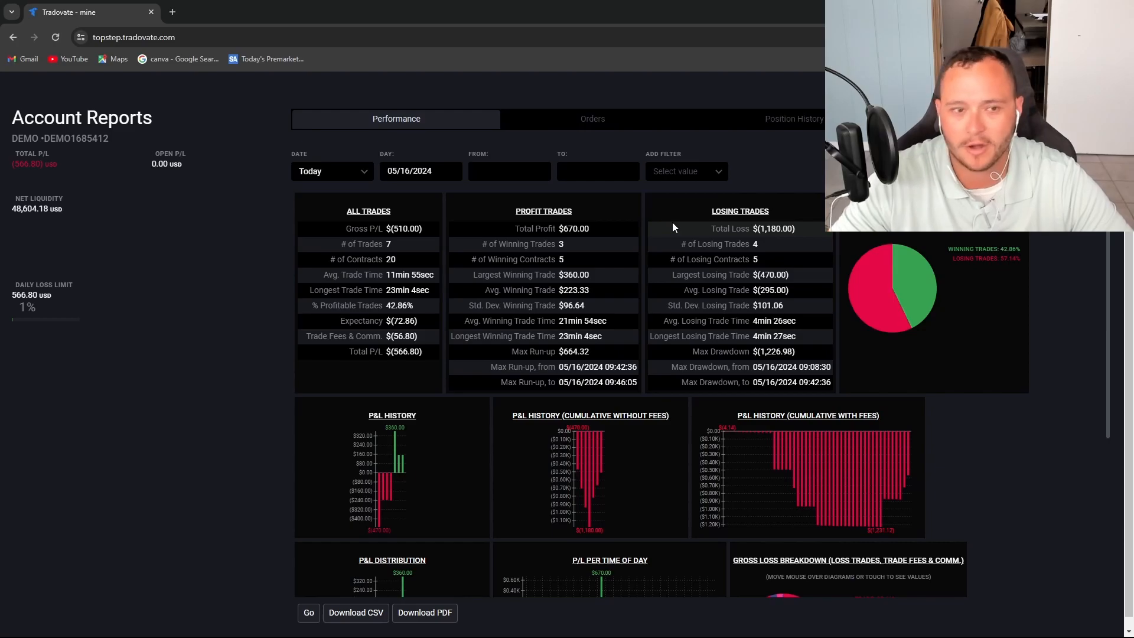
{"action": "left_click", "coordinate": [331, 170]}
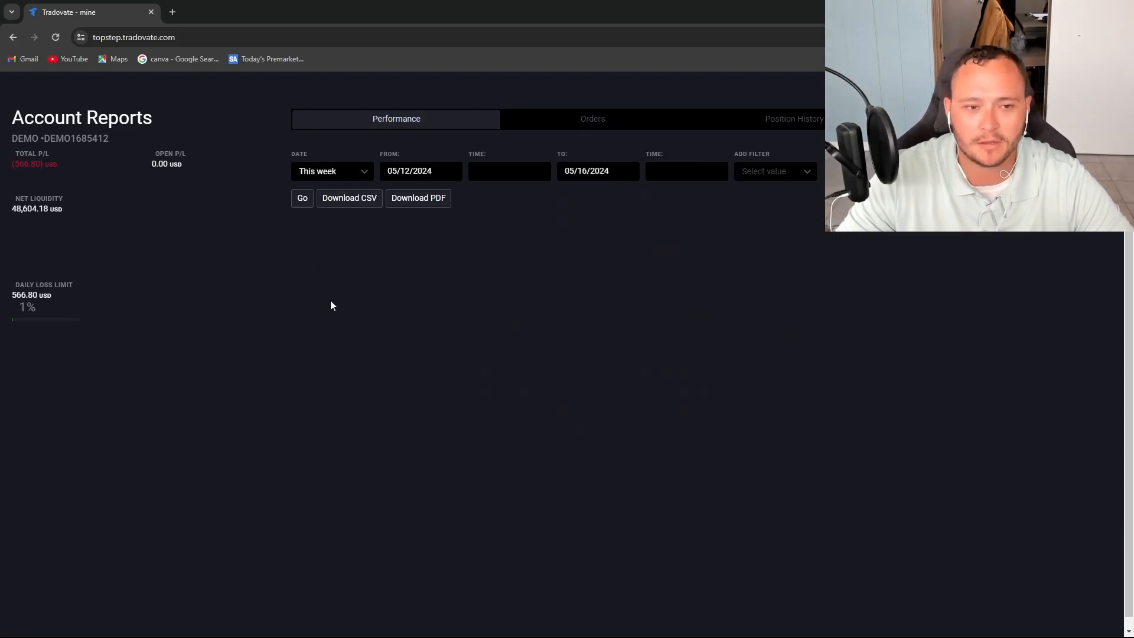
Step: Load the This week report (05/12–05/16/2024) and scroll down to the trades list
{"action": "left_click", "coordinate": [303, 198]}
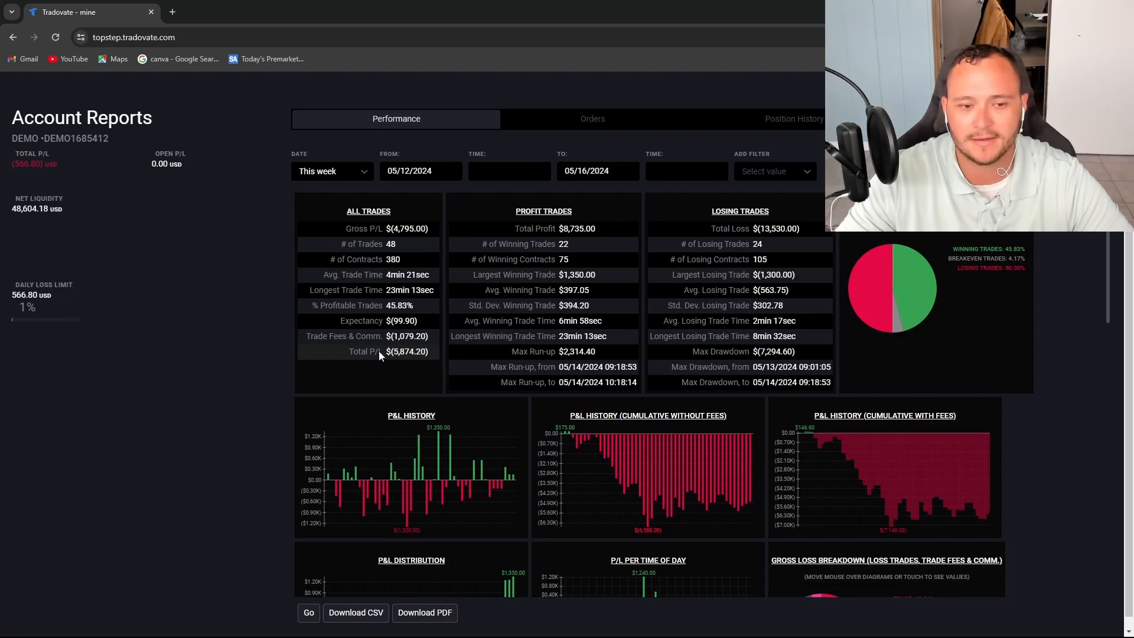
{"action": "mouse_move", "coordinate": [507, 478]}
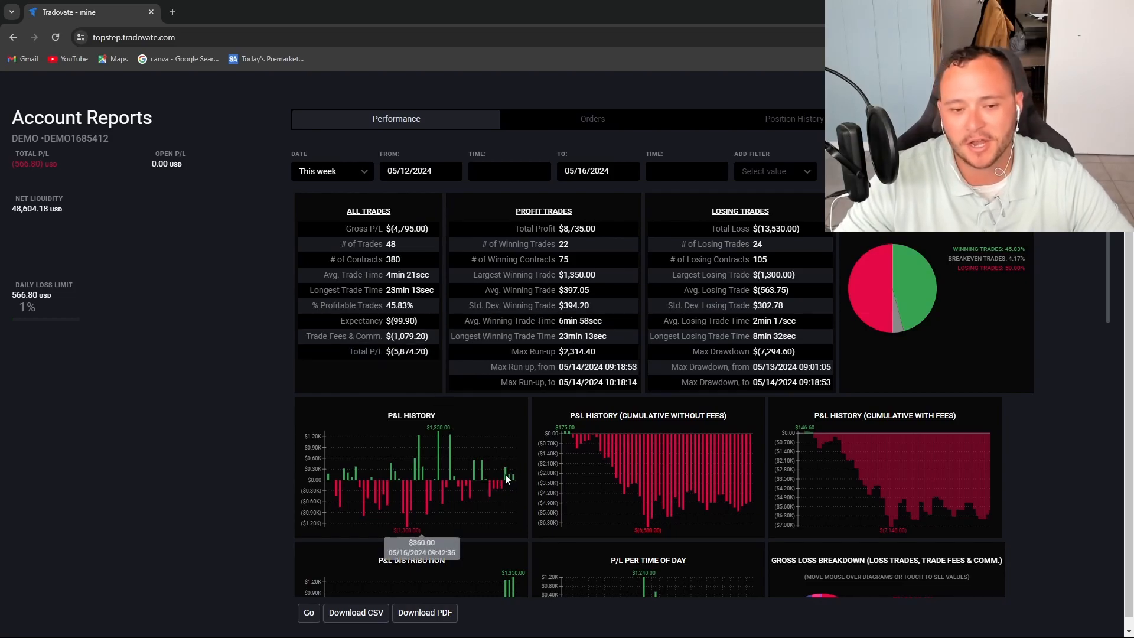
{"action": "mouse_move", "coordinate": [404, 354]}
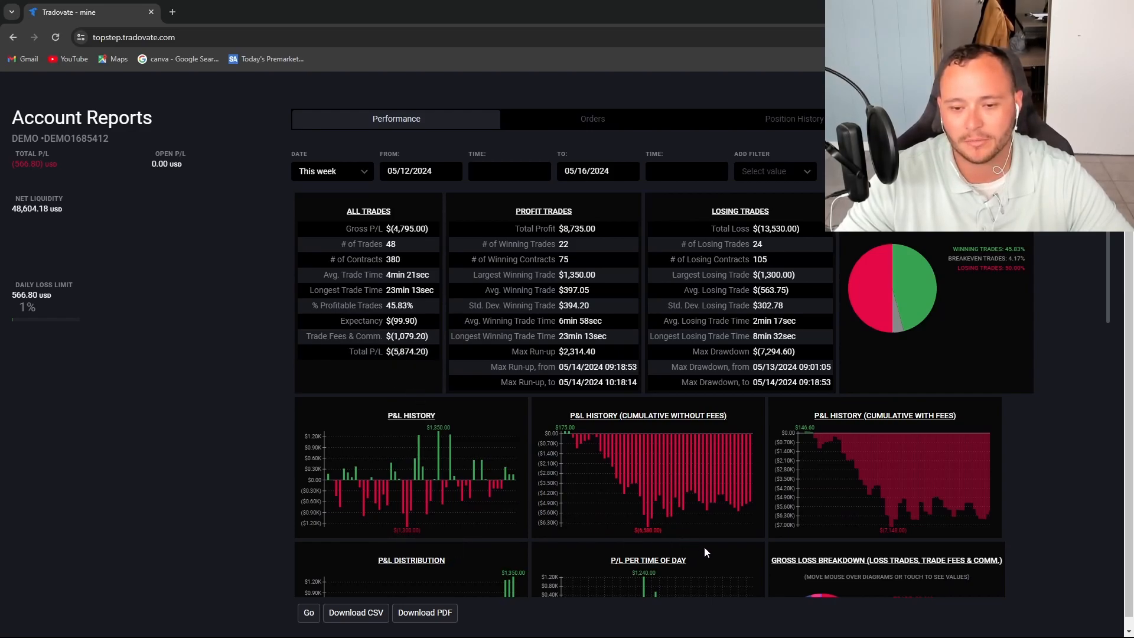
{"action": "mouse_move", "coordinate": [737, 511]}
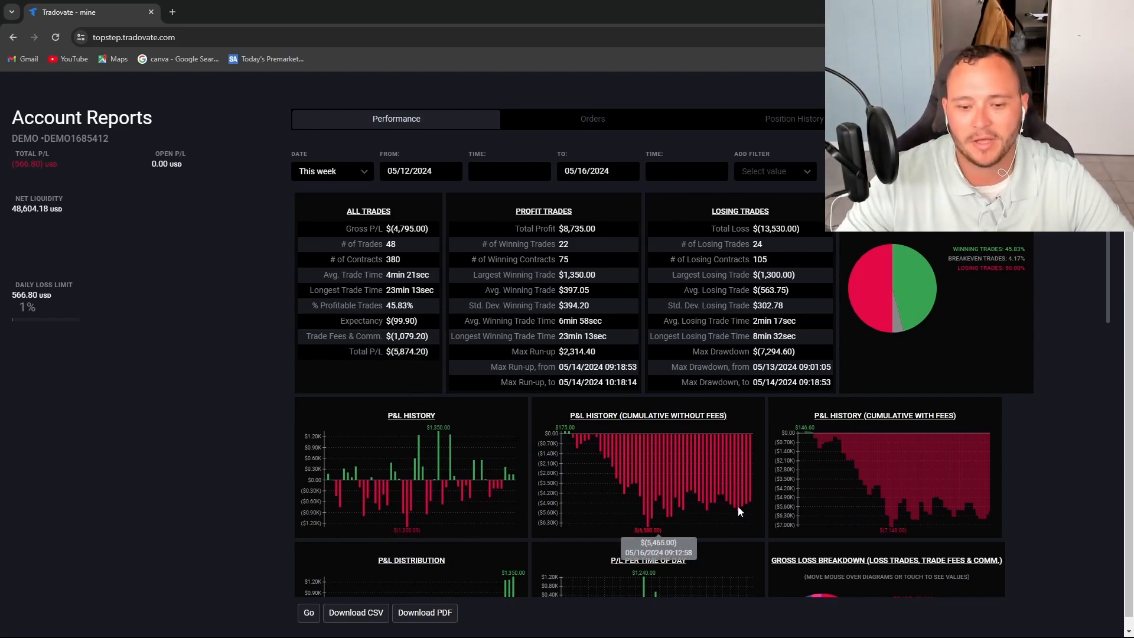
{"action": "mouse_move", "coordinate": [751, 506]}
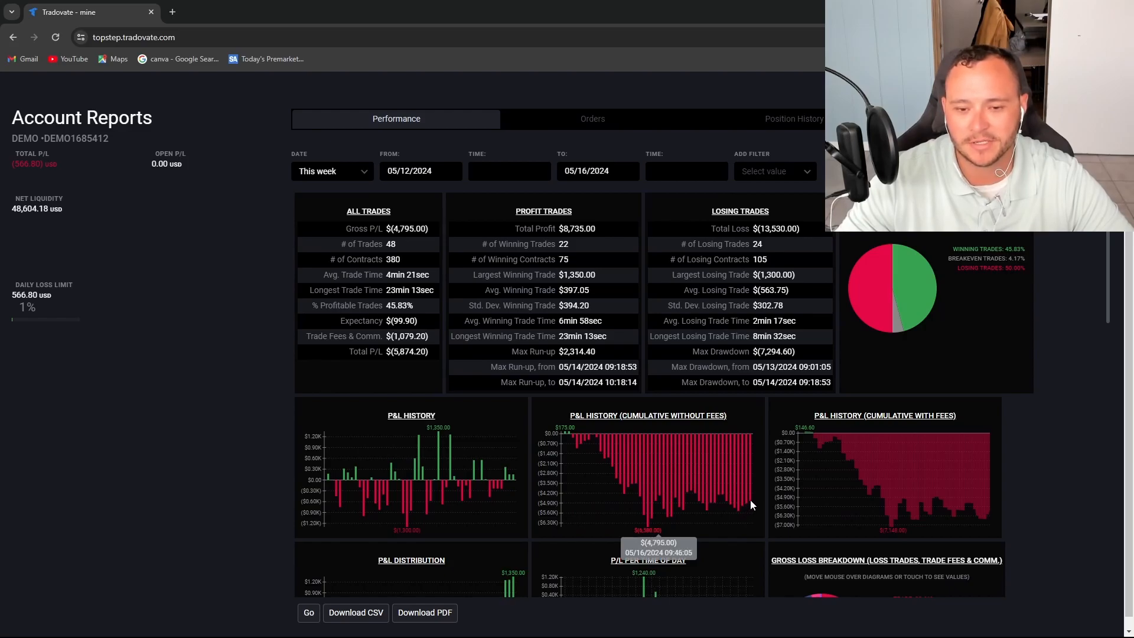
{"action": "mouse_move", "coordinate": [759, 431]}
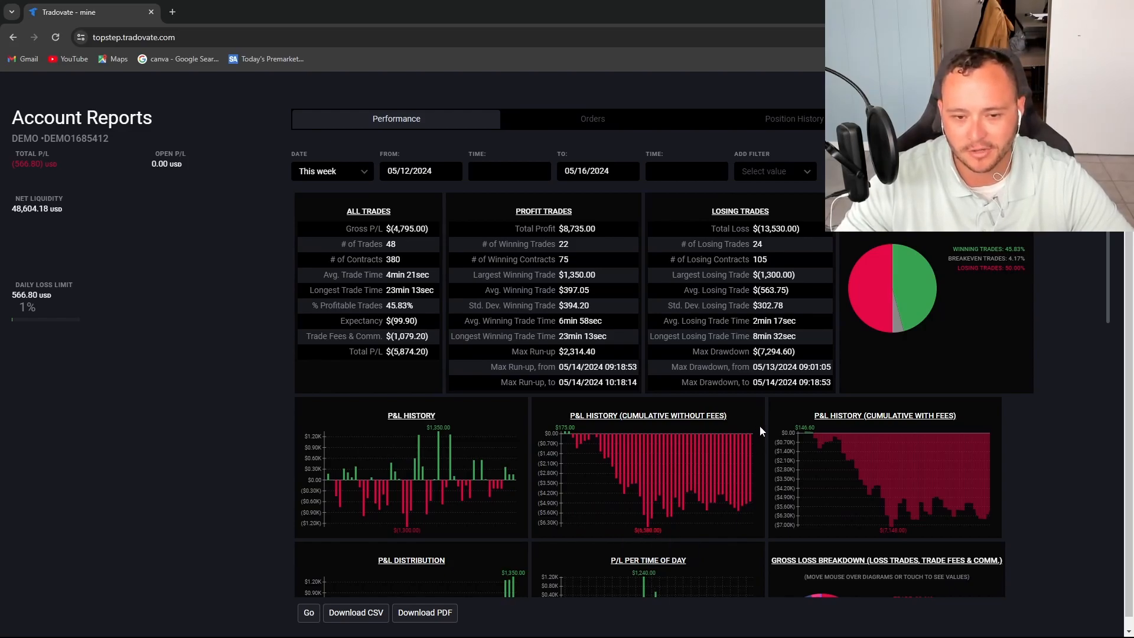
{"action": "scroll", "scroll_direction": "down", "scroll_amount": 3}
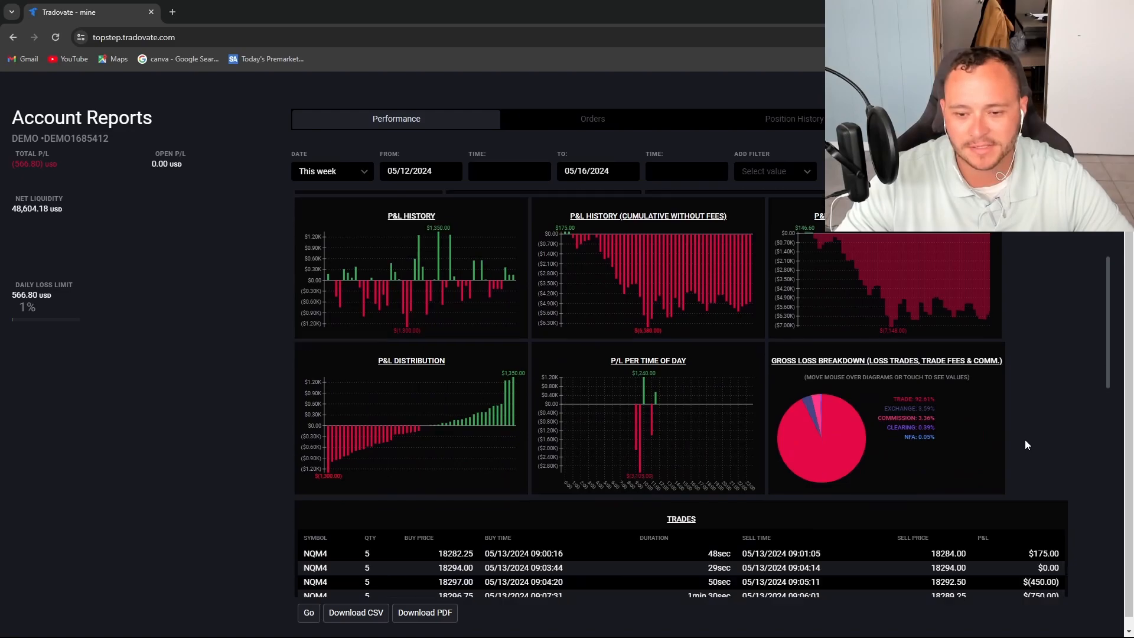
Step: Reload the performance report for This month, 05/01 through 05/16/2024
{"action": "left_click", "coordinate": [332, 170]}
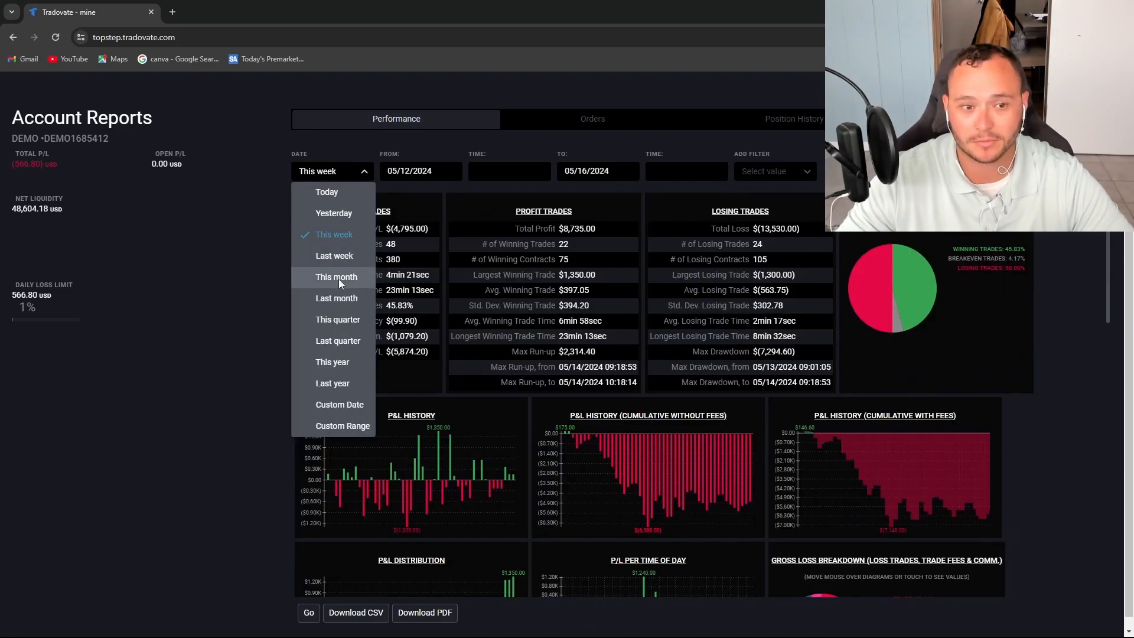
{"action": "left_click", "coordinate": [335, 277]}
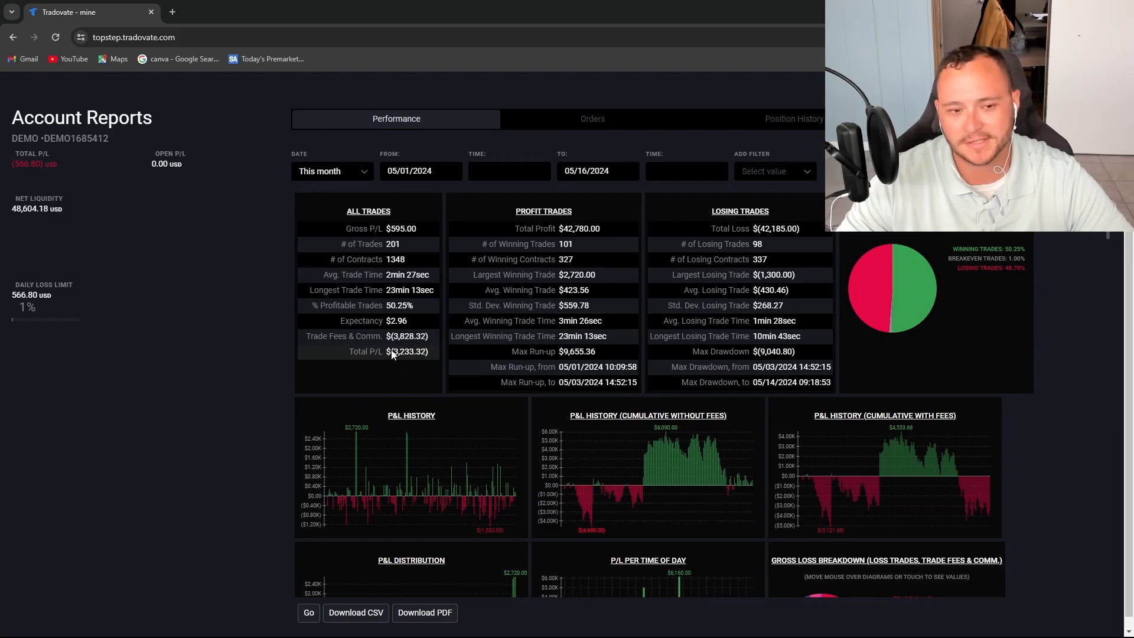
{"action": "double_click", "coordinate": [406, 352]}
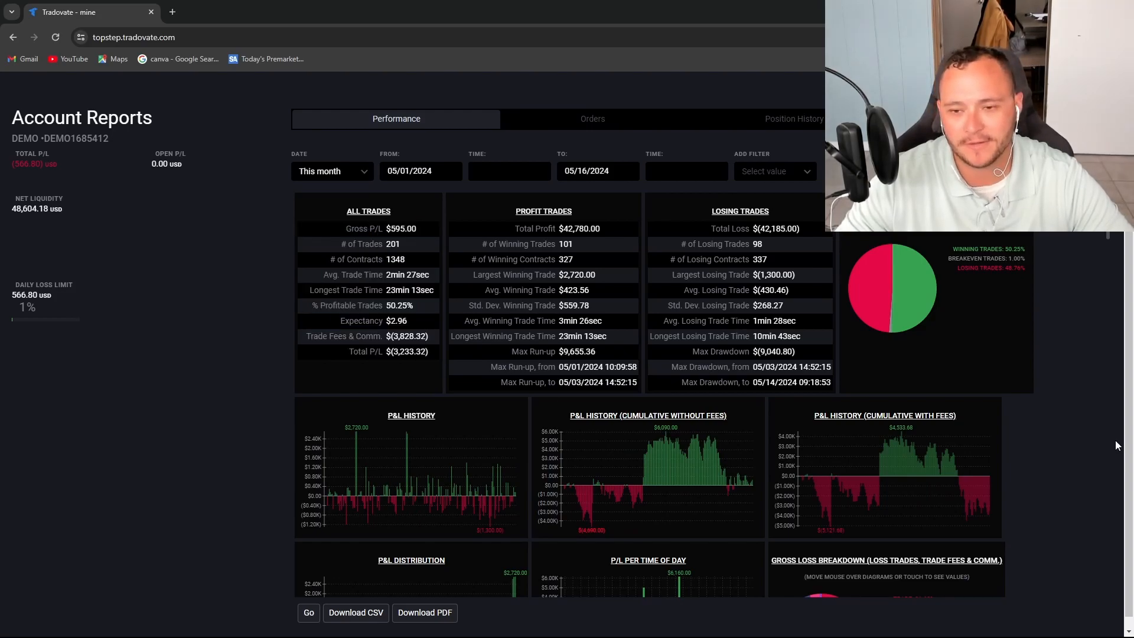
{"action": "mouse_move", "coordinate": [337, 152]}
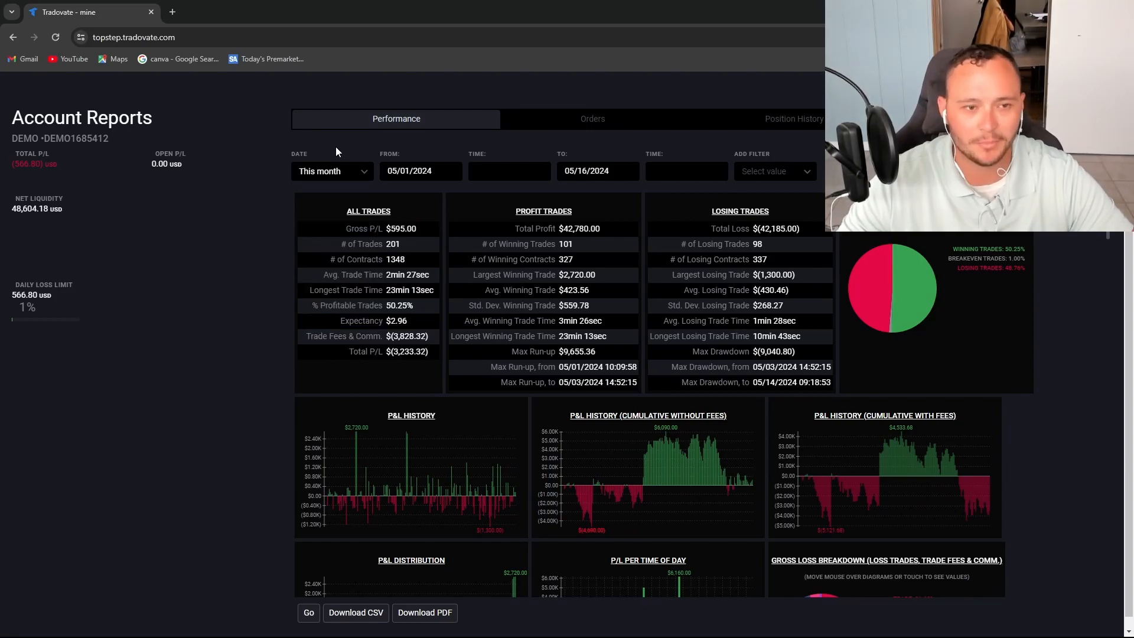
{"action": "mouse_move", "coordinate": [255, 150]}
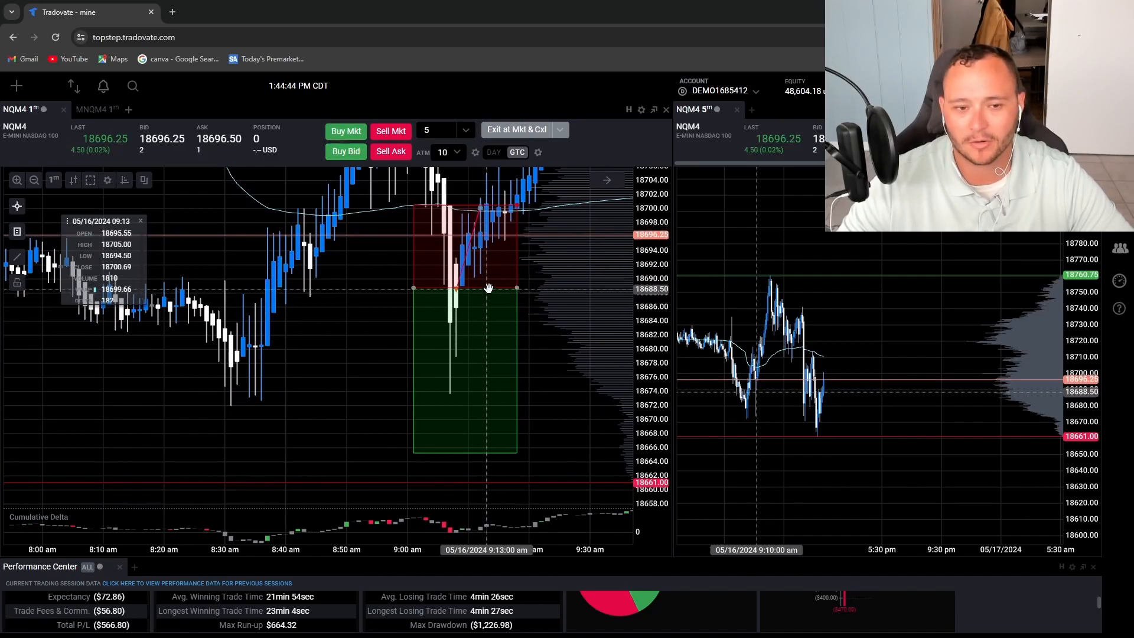
{"action": "mouse_move", "coordinate": [427, 291]}
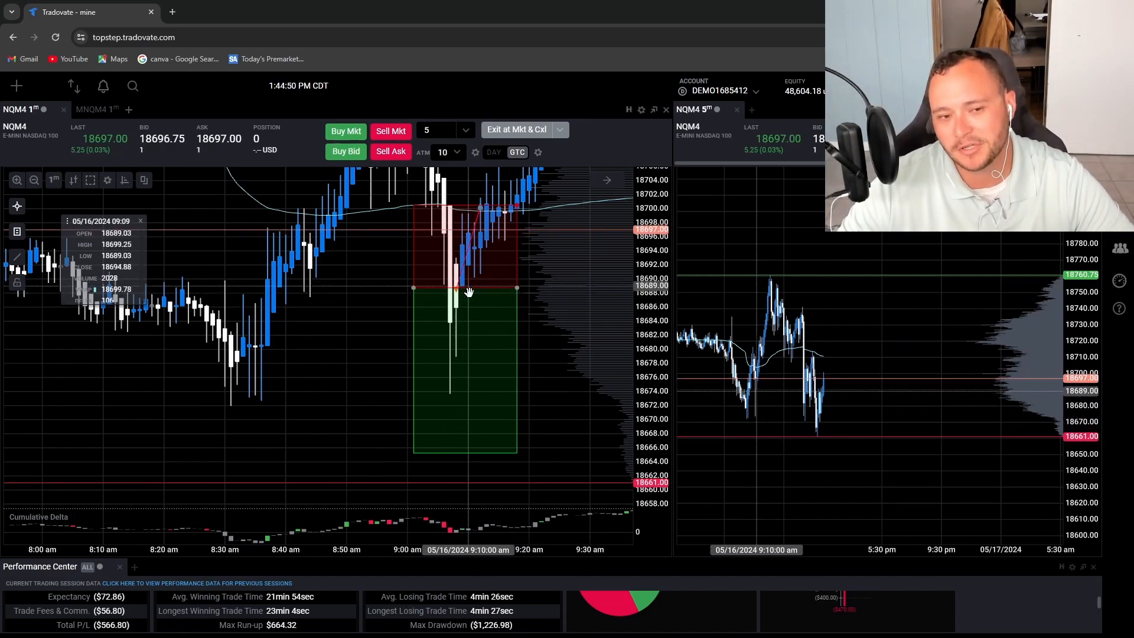
{"action": "mouse_move", "coordinate": [452, 289]}
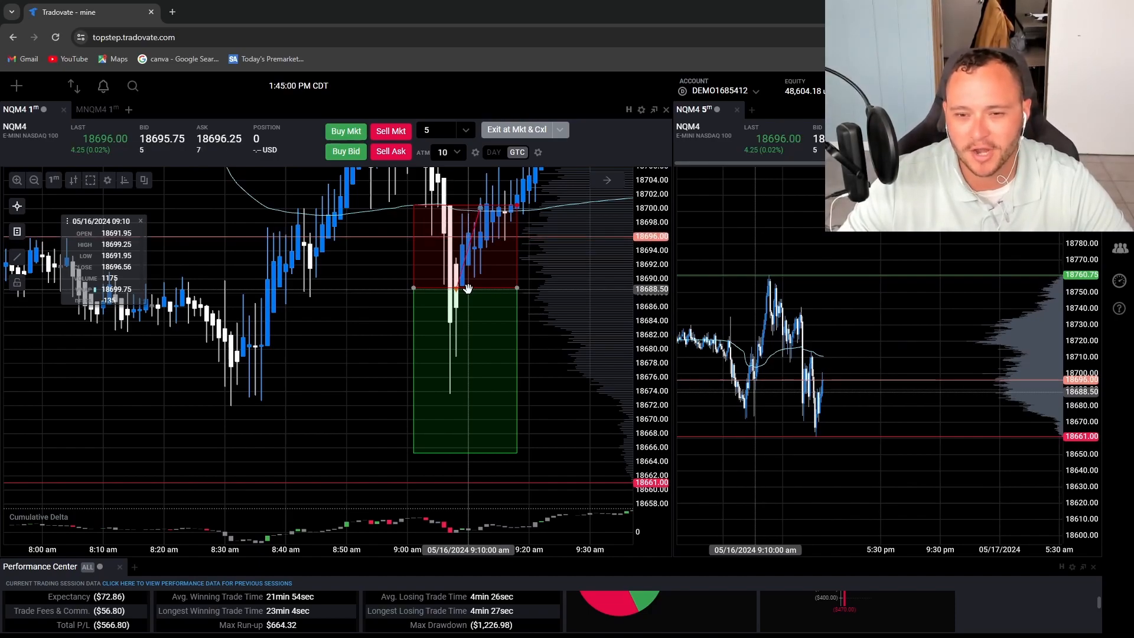
{"action": "mouse_move", "coordinate": [310, 243]}
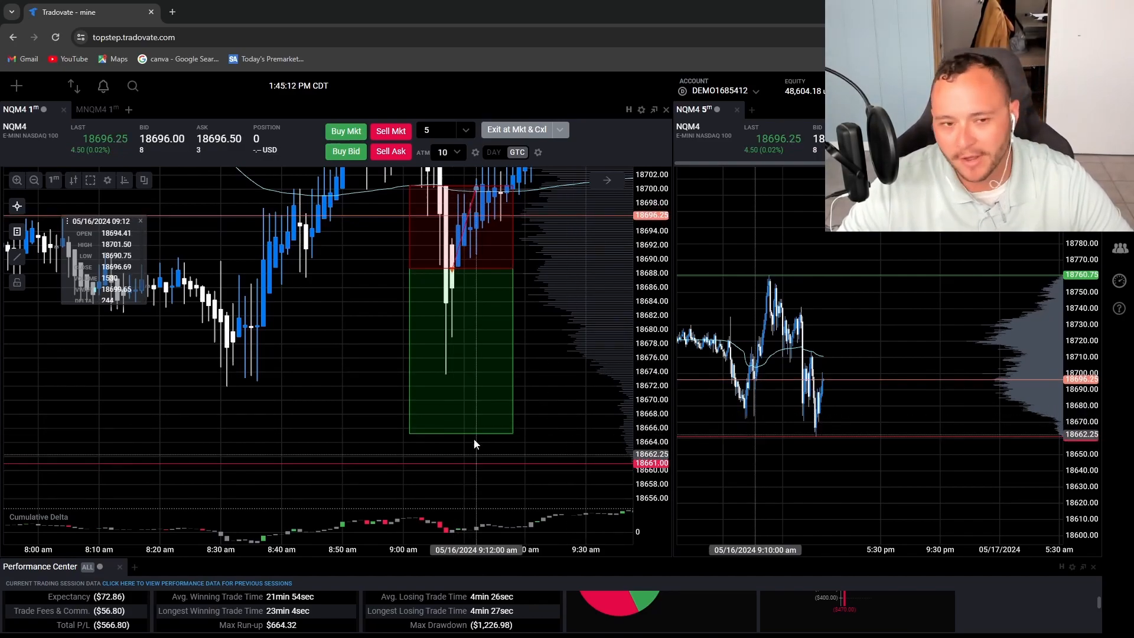
{"action": "mouse_move", "coordinate": [483, 271]}
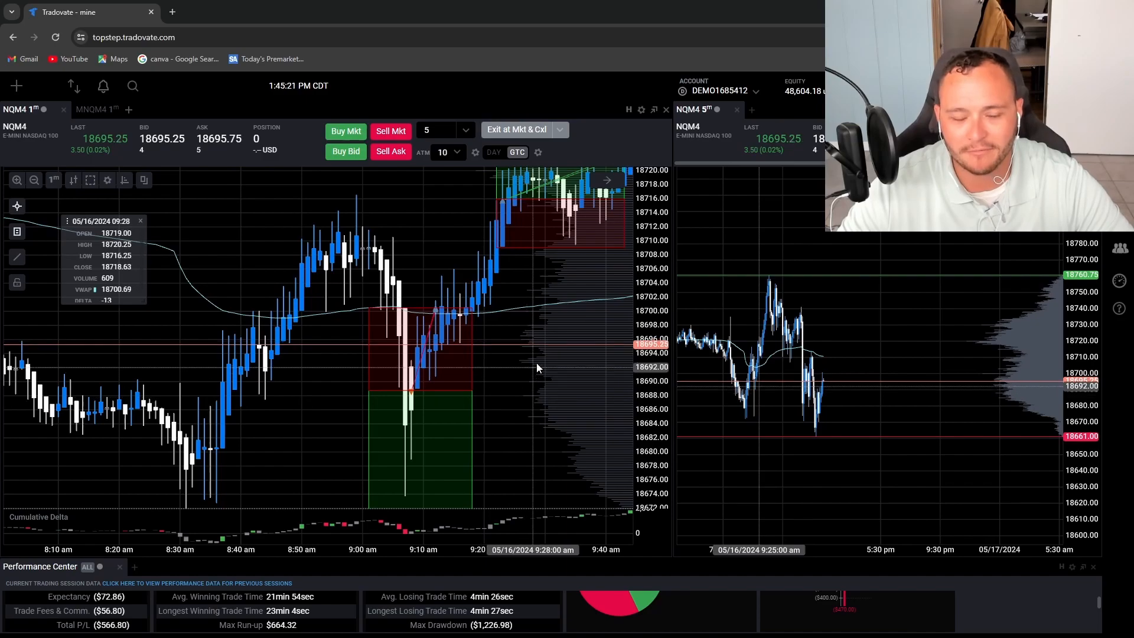
Step: Pan the 1-minute chart right past the long trade box to the ~1:46 p.m. bars
{"action": "scroll", "scroll_direction": "right", "scroll_amount": 3}
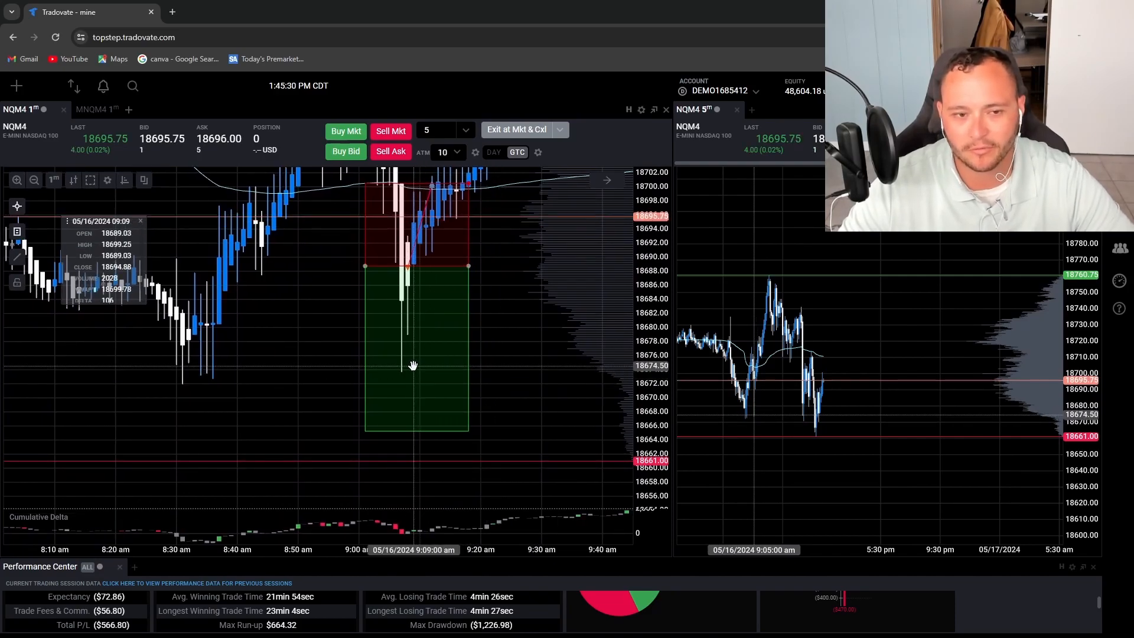
{"action": "mouse_move", "coordinate": [535, 308]}
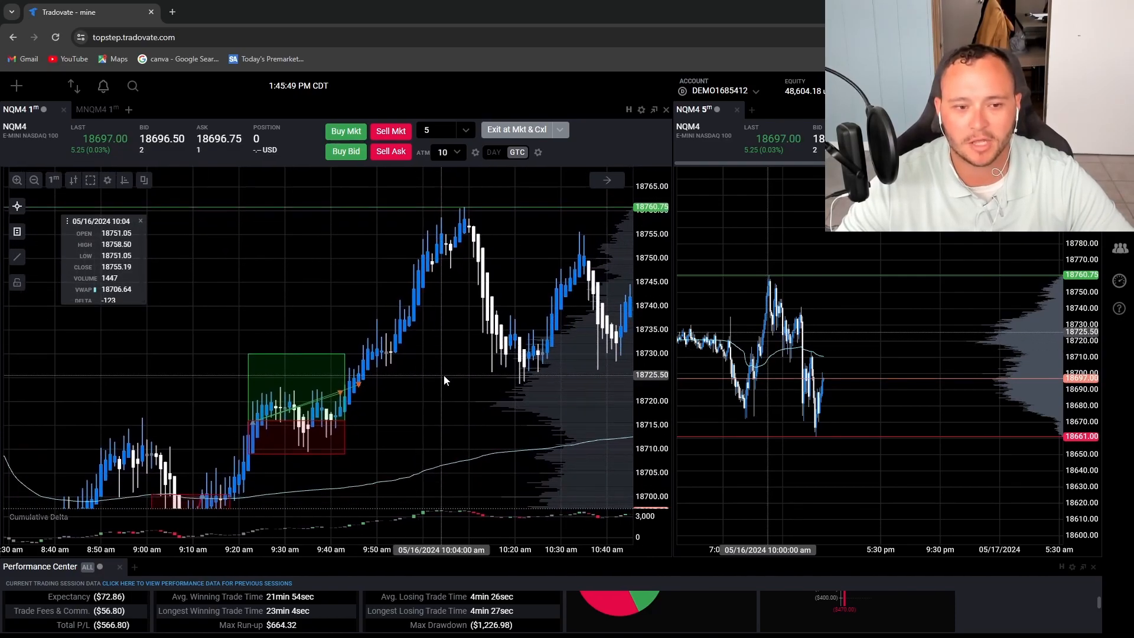
{"action": "mouse_move", "coordinate": [449, 277]}
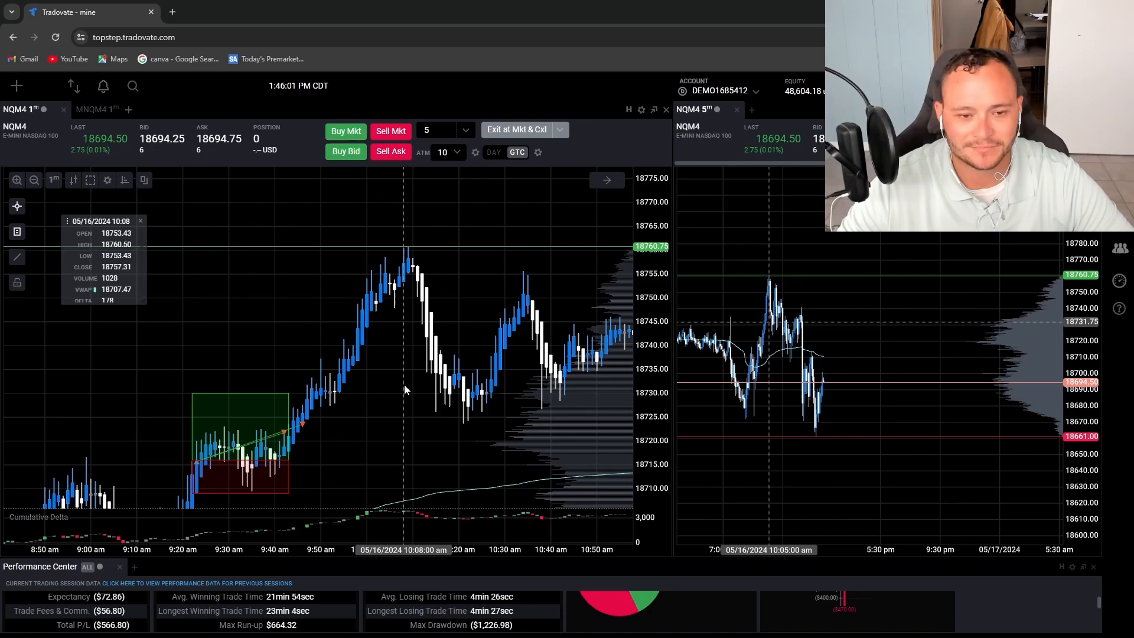
{"action": "mouse_move", "coordinate": [391, 387]}
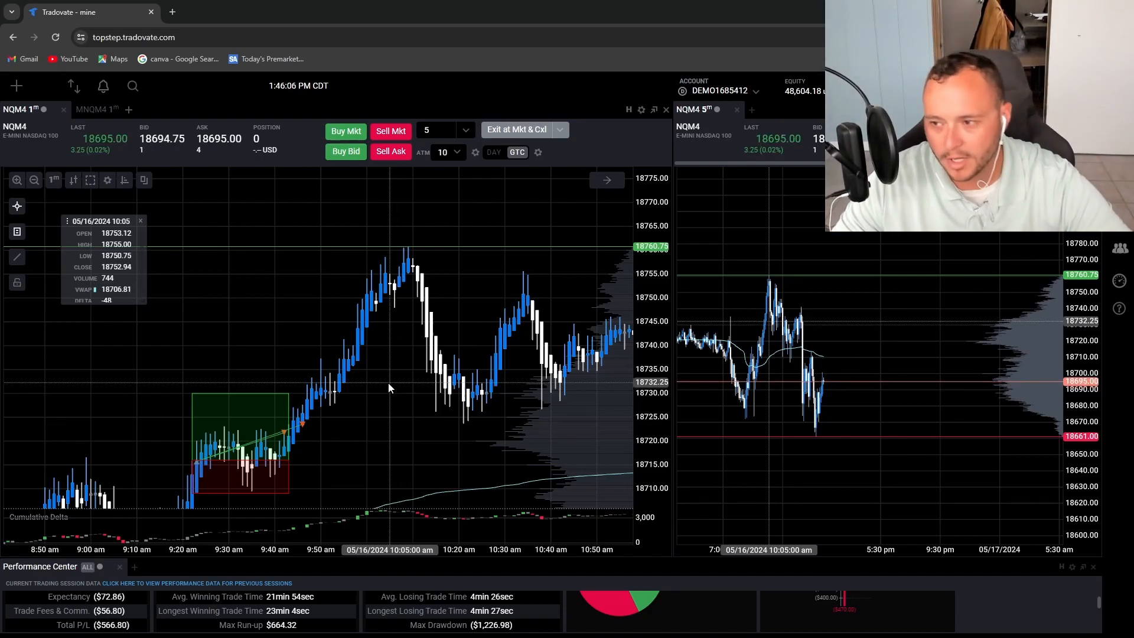
{"action": "mouse_move", "coordinate": [382, 364]}
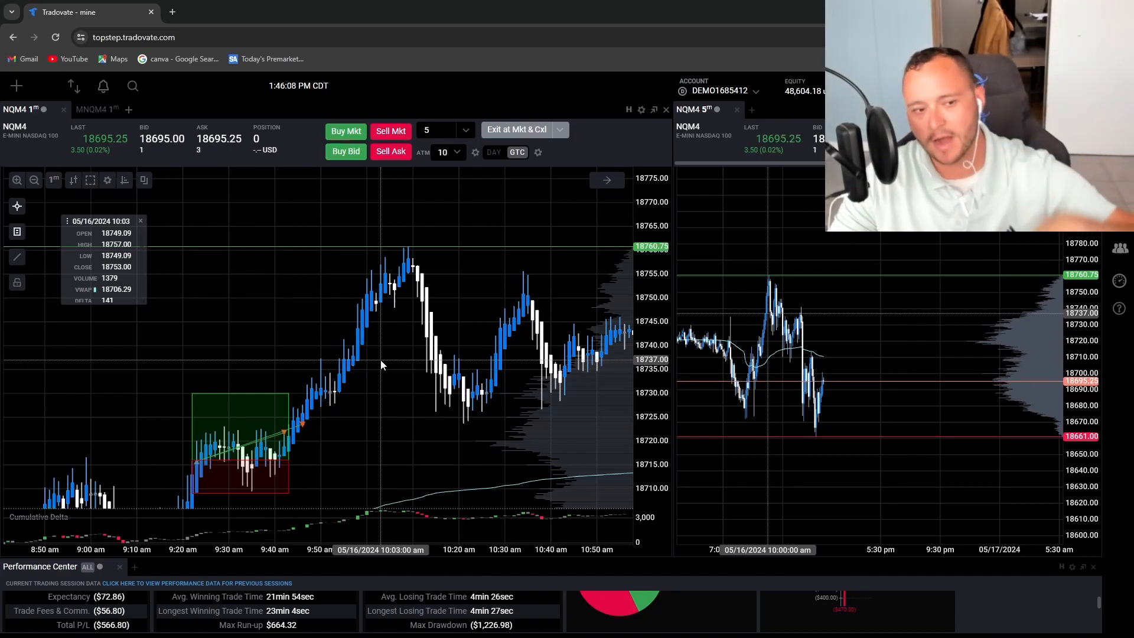
{"action": "mouse_move", "coordinate": [583, 320]}
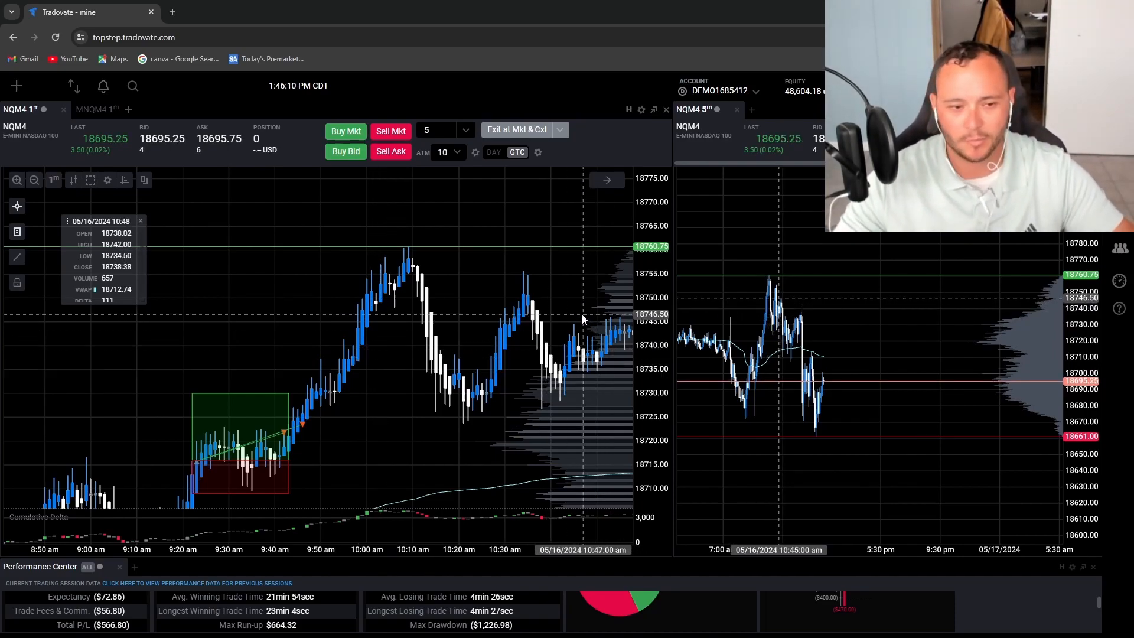
{"action": "mouse_move", "coordinate": [553, 323]}
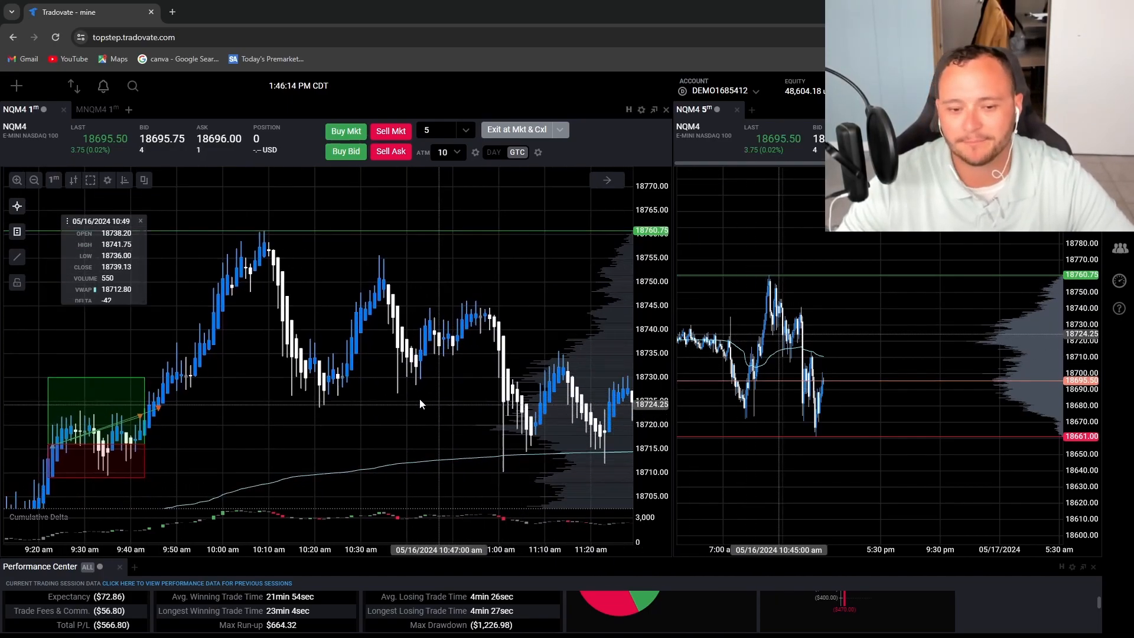
{"action": "scroll", "scroll_direction": "right", "scroll_amount": 3}
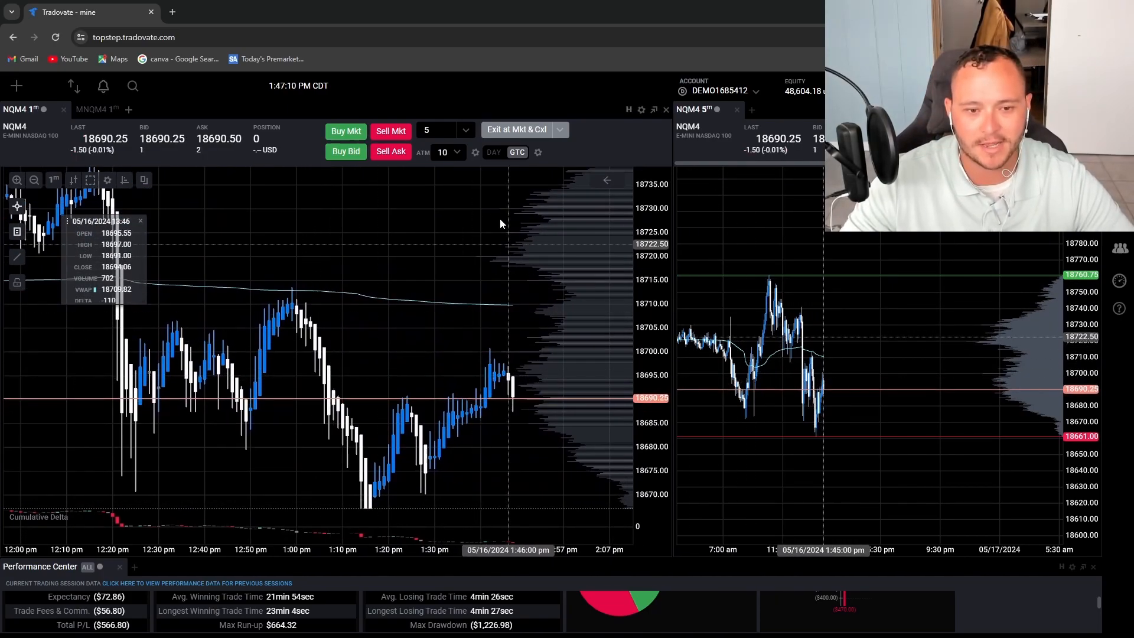